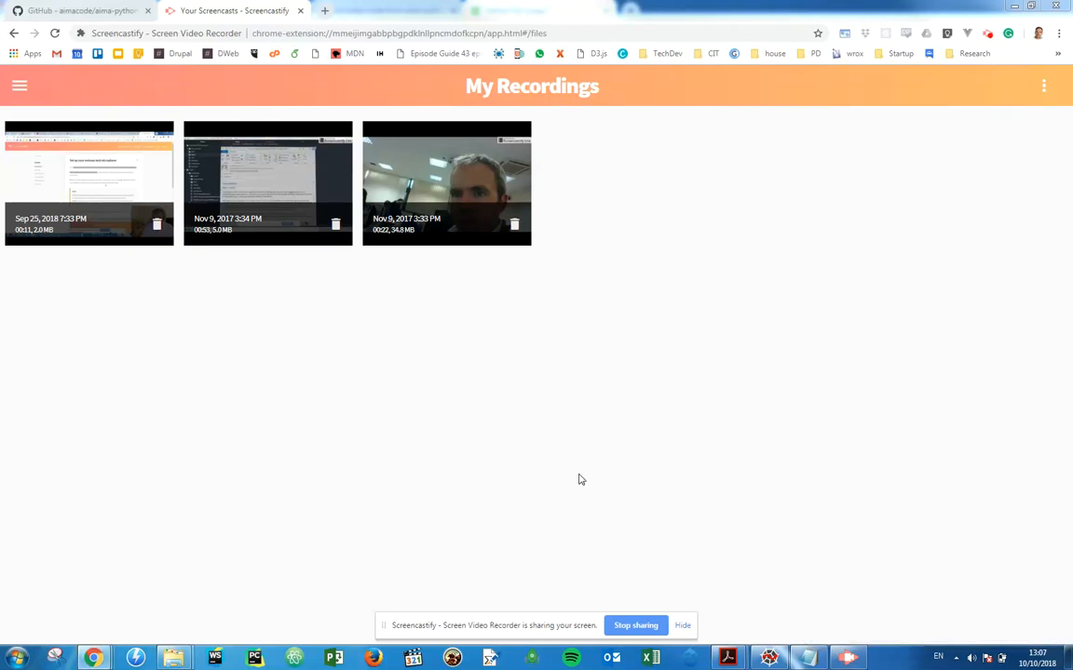
mouse_move(717, 373)
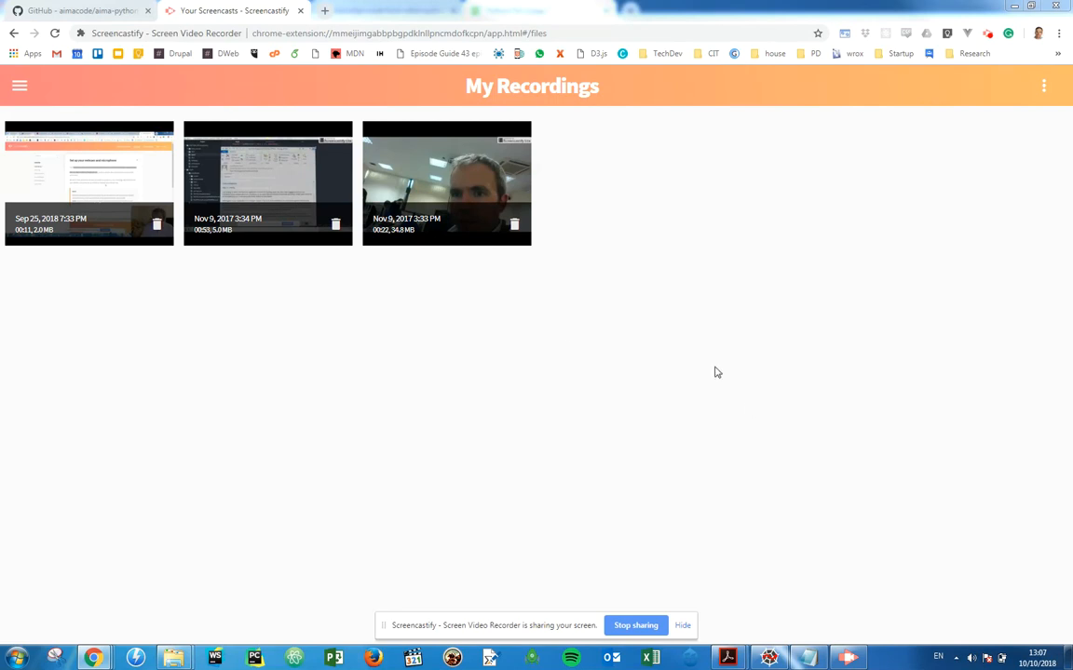
mouse_move(1054, 7)
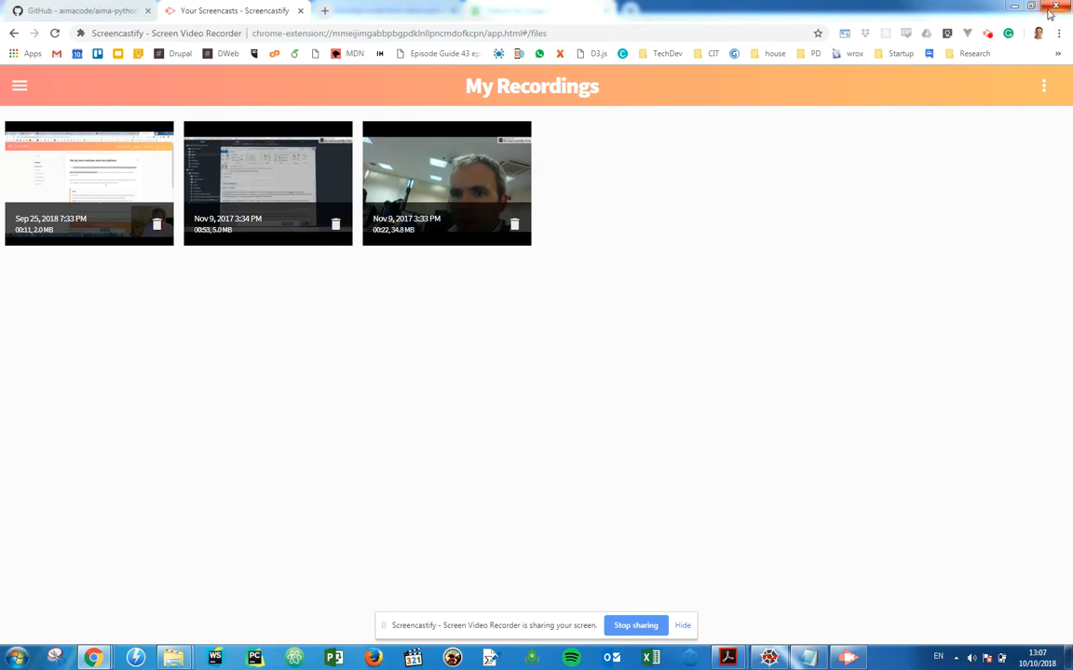
Step: Switch from Screencastify's recordings to the aimacode/aima-python GitHub tab
left_click(84, 10)
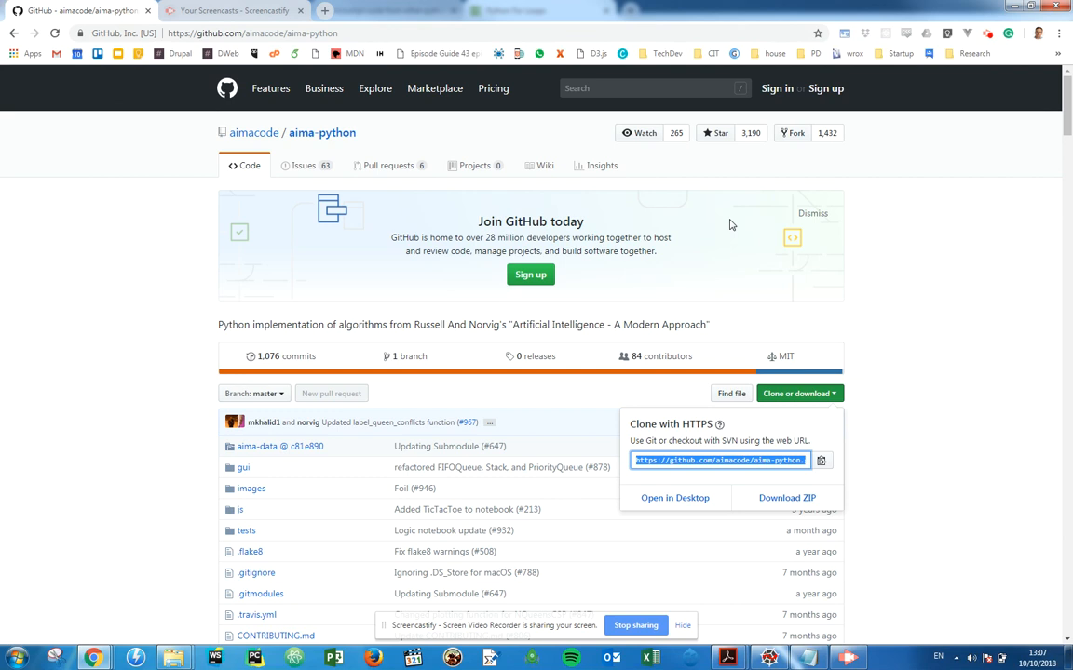
mouse_move(955, 363)
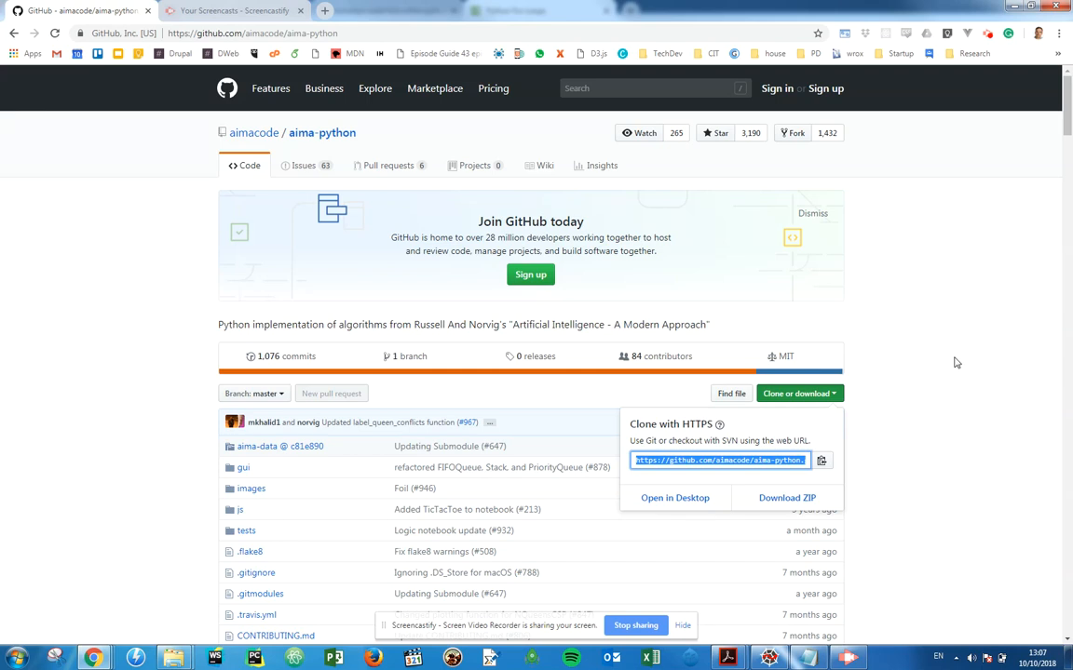
Step: Dismiss the Clone or download dropdown showing the aima-python HTTPS URL
left_click(759, 315)
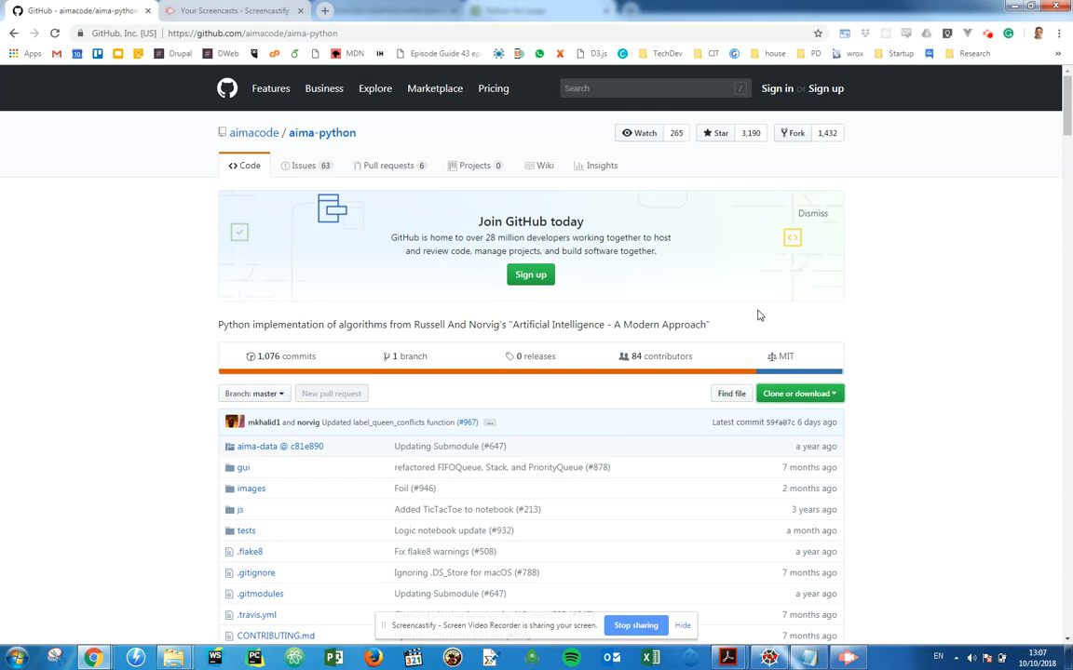
Step: Open Command Prompt and change into C:\workspace
key("win+r")
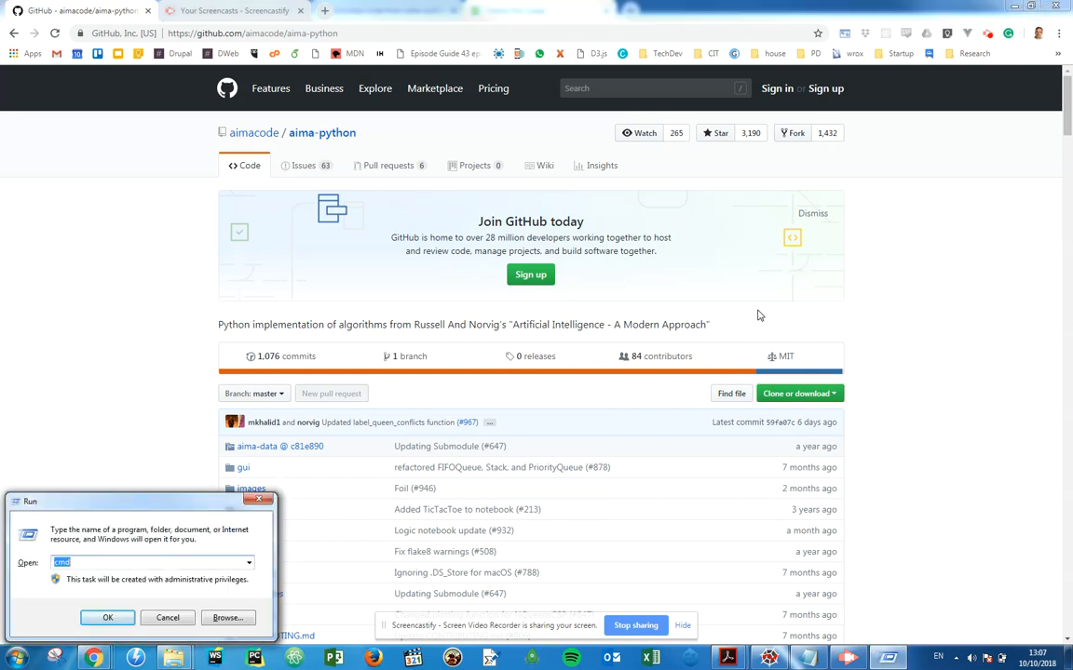
left_click(107, 617)
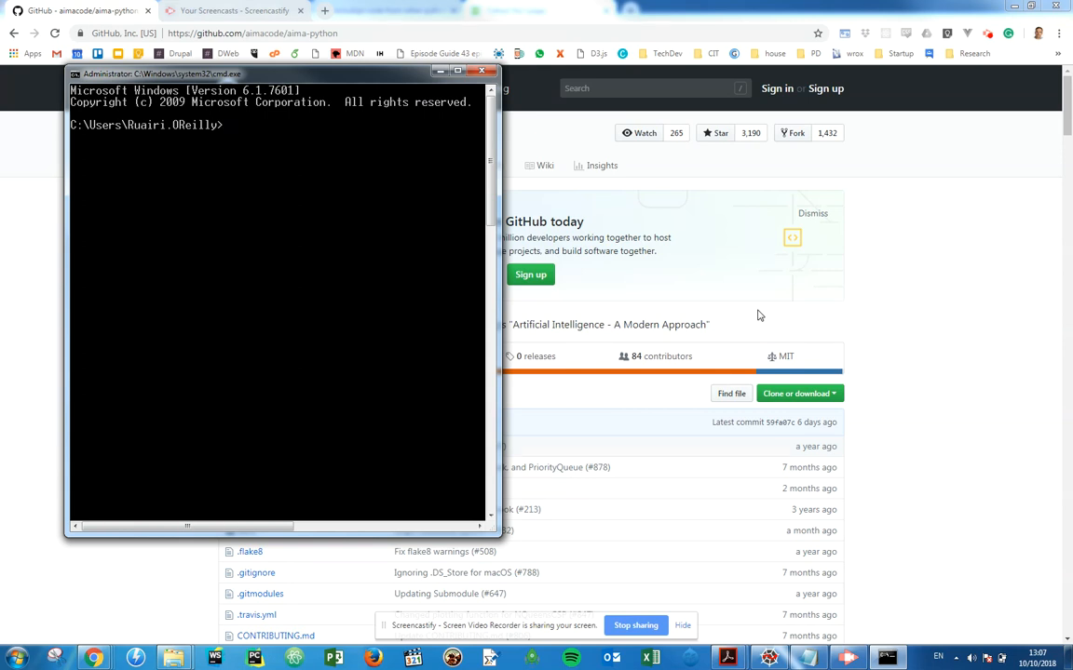
type("cd")
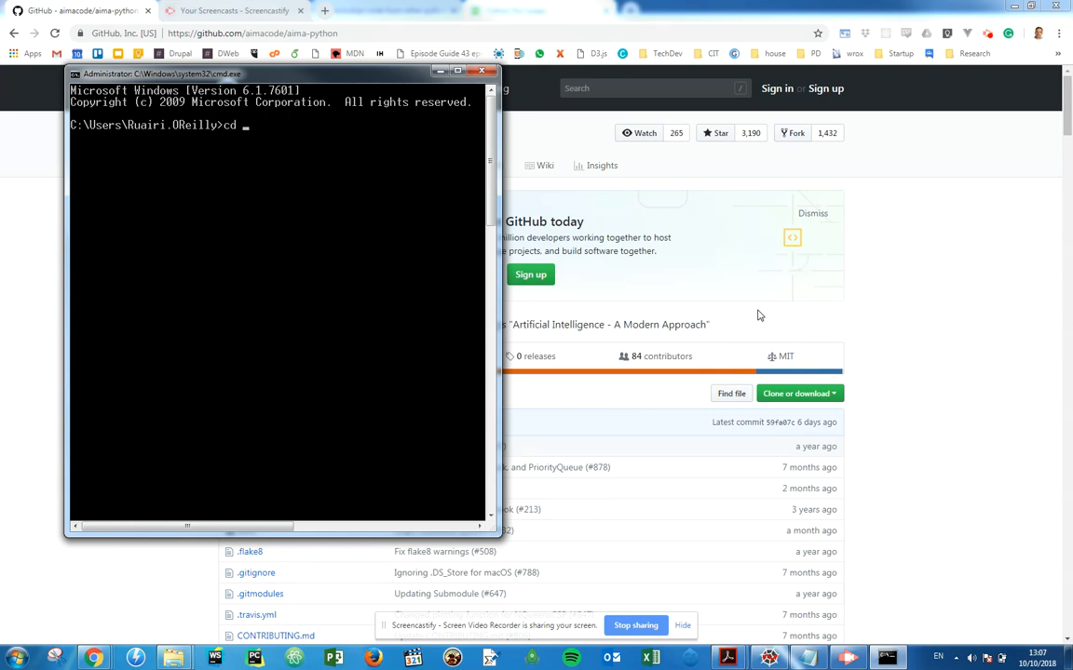
type("C:\\")
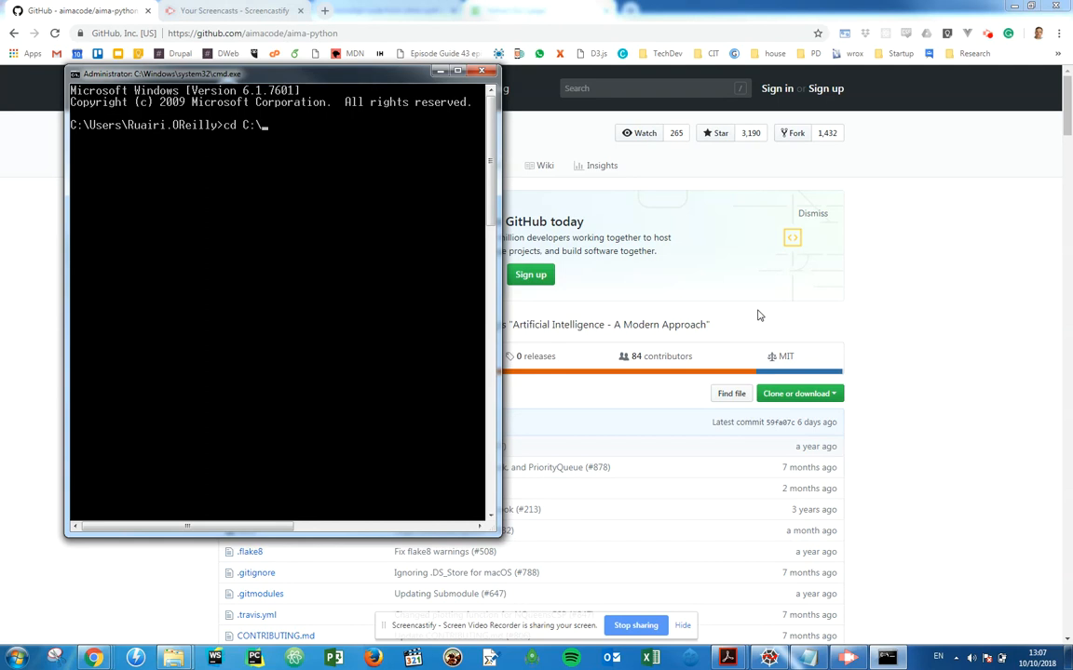
type("workspace")
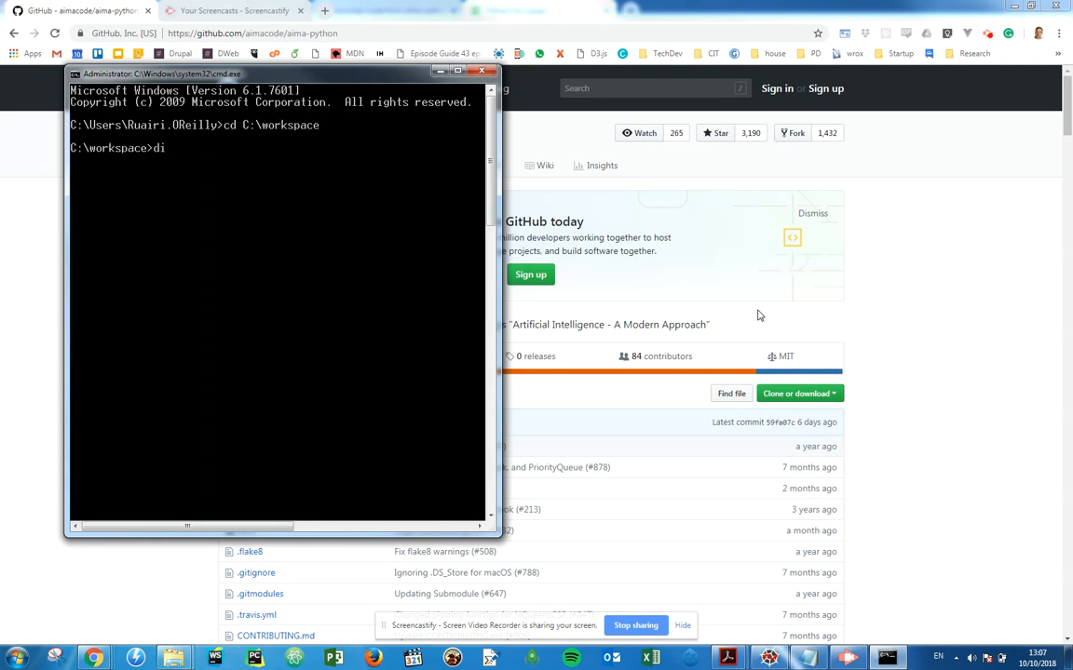
key("Return")
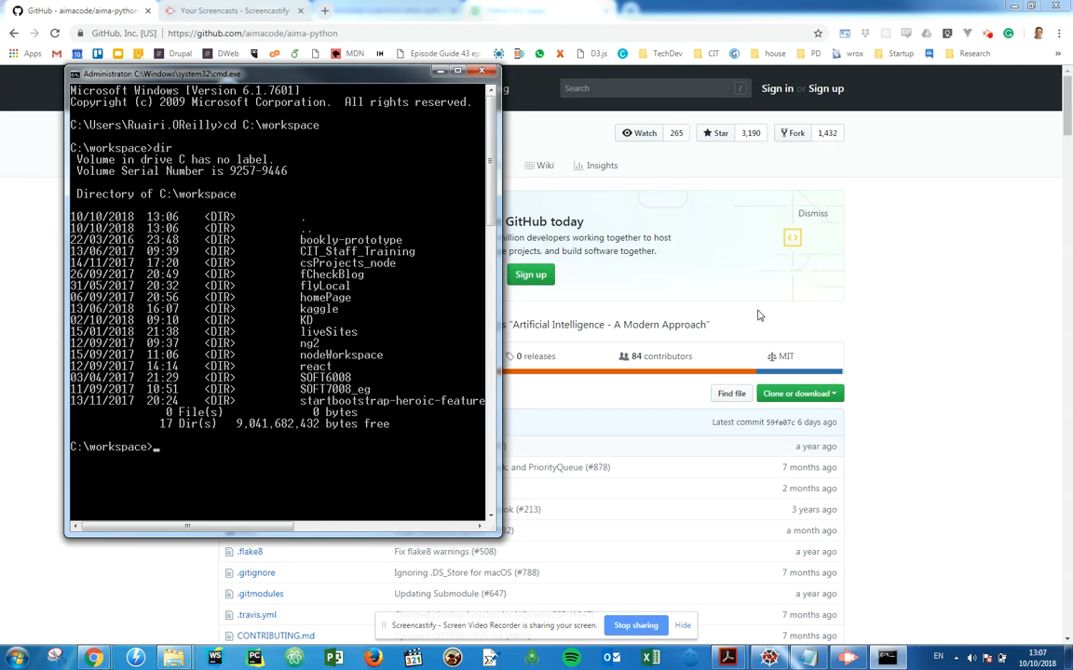
Step: Make the kr_test folder, move into it and list its contents
type("mkdir")
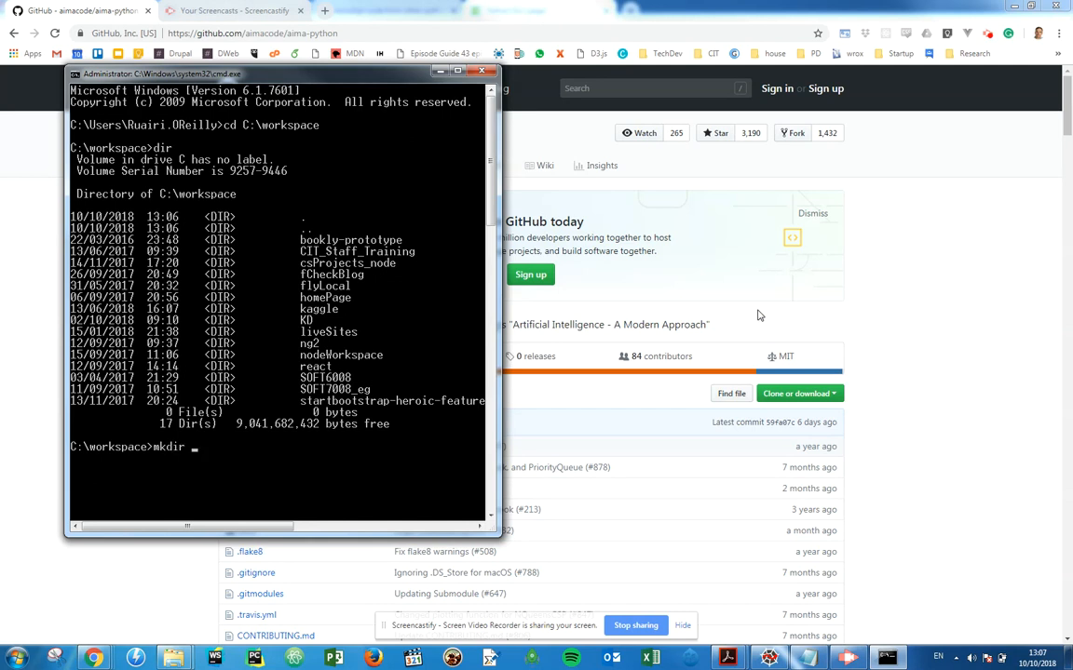
type("kr_test")
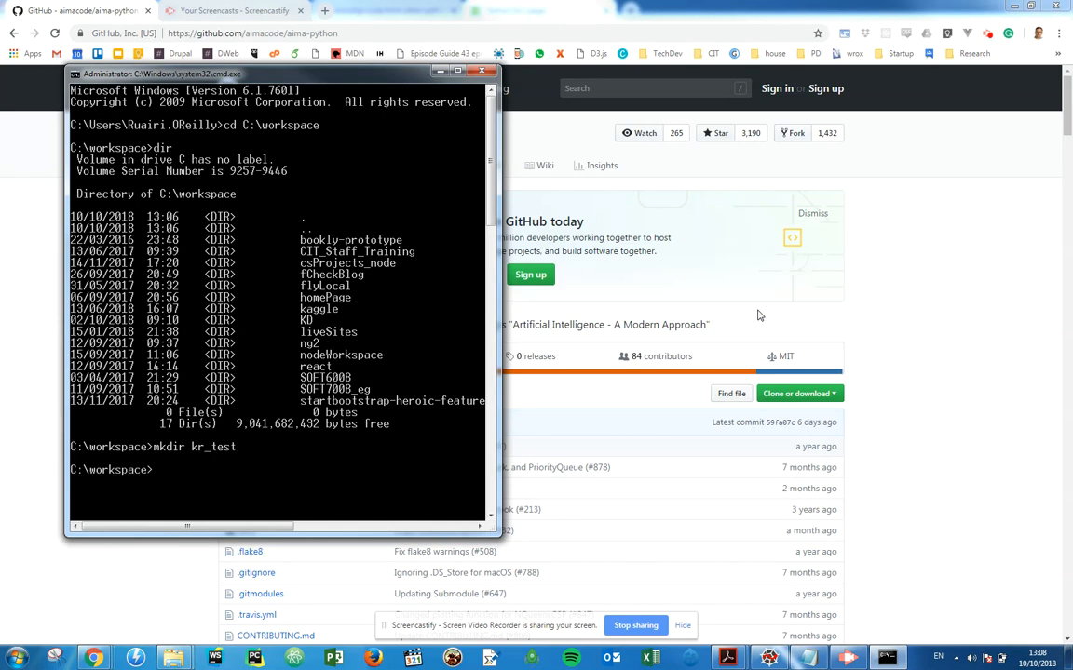
type("cd kr_test")
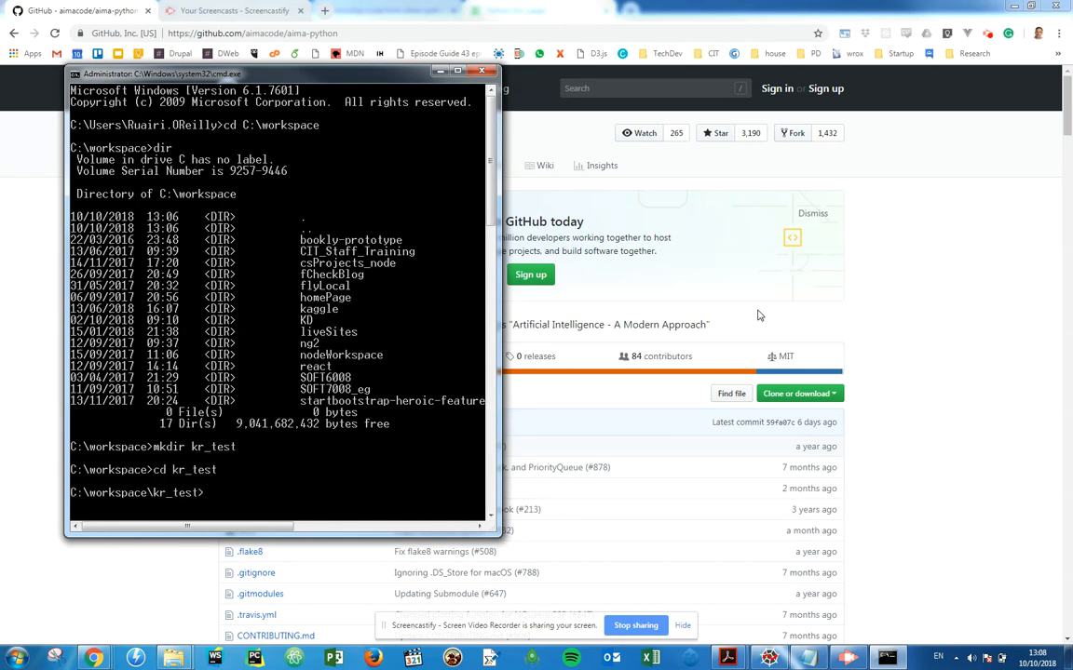
type("dir")
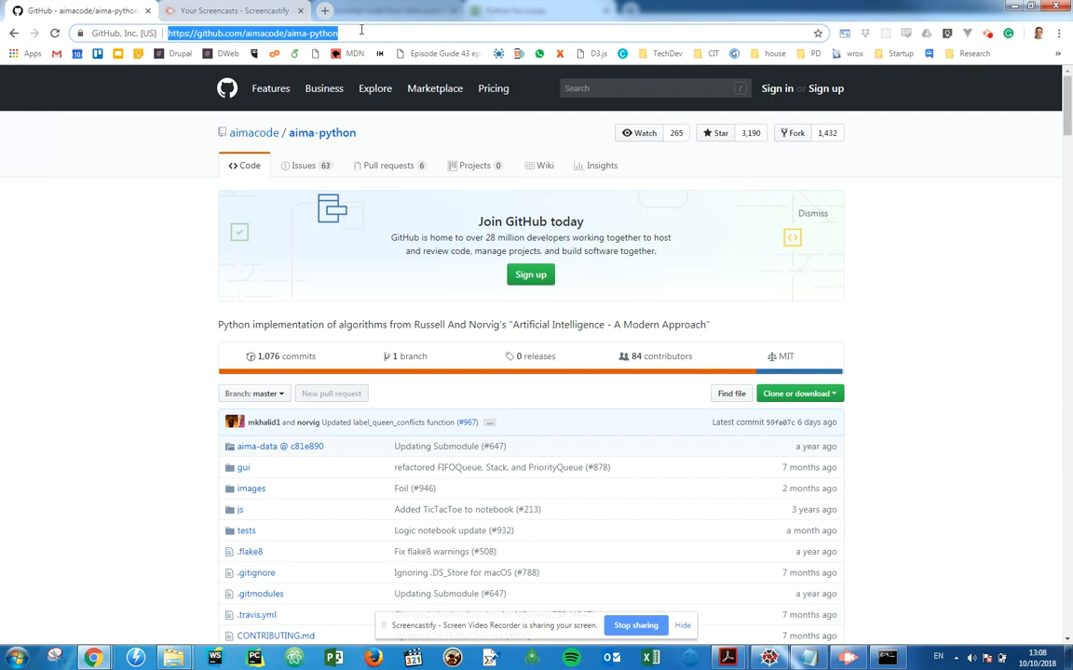
mouse_move(782, 393)
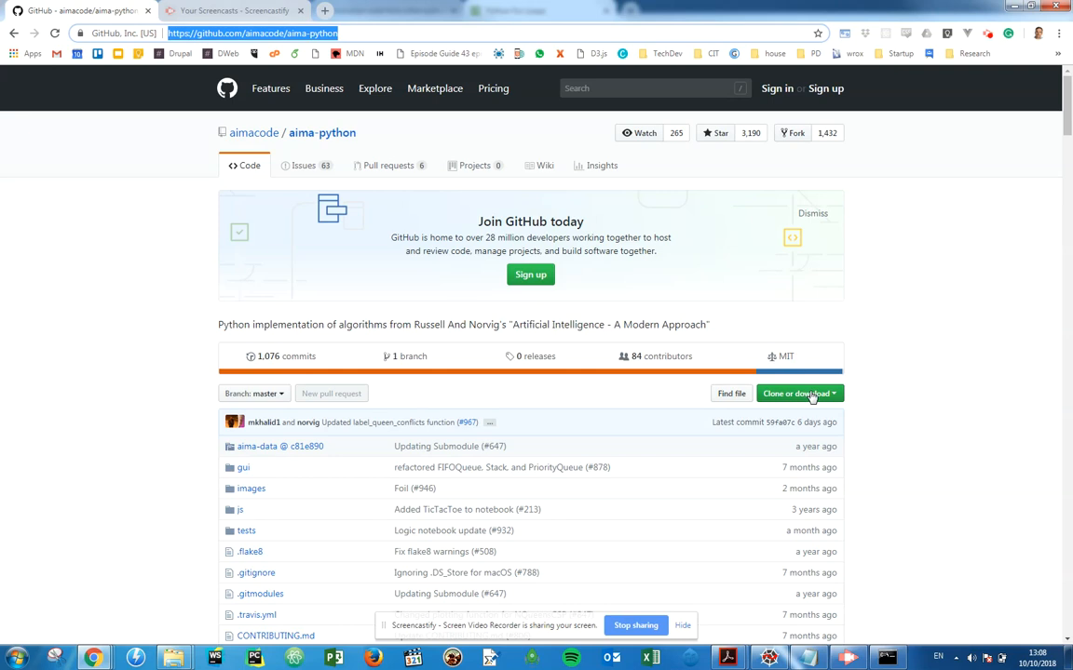
Step: Open aima-python's Clone or download panel and select the HTTPS URL
left_click(794, 393)
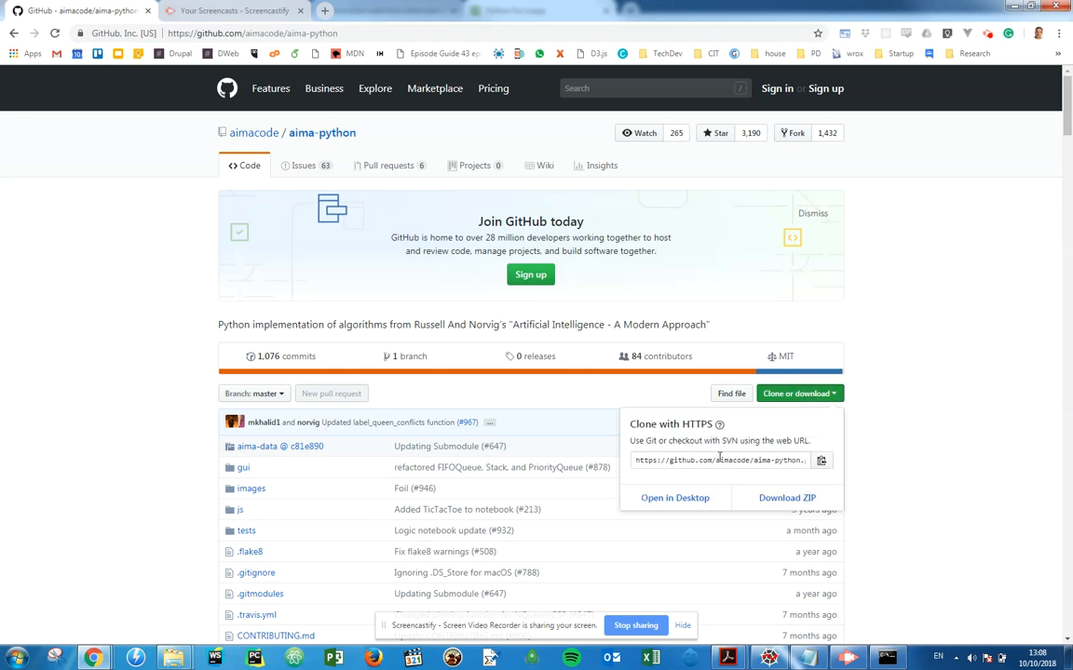
left_click(719, 460)
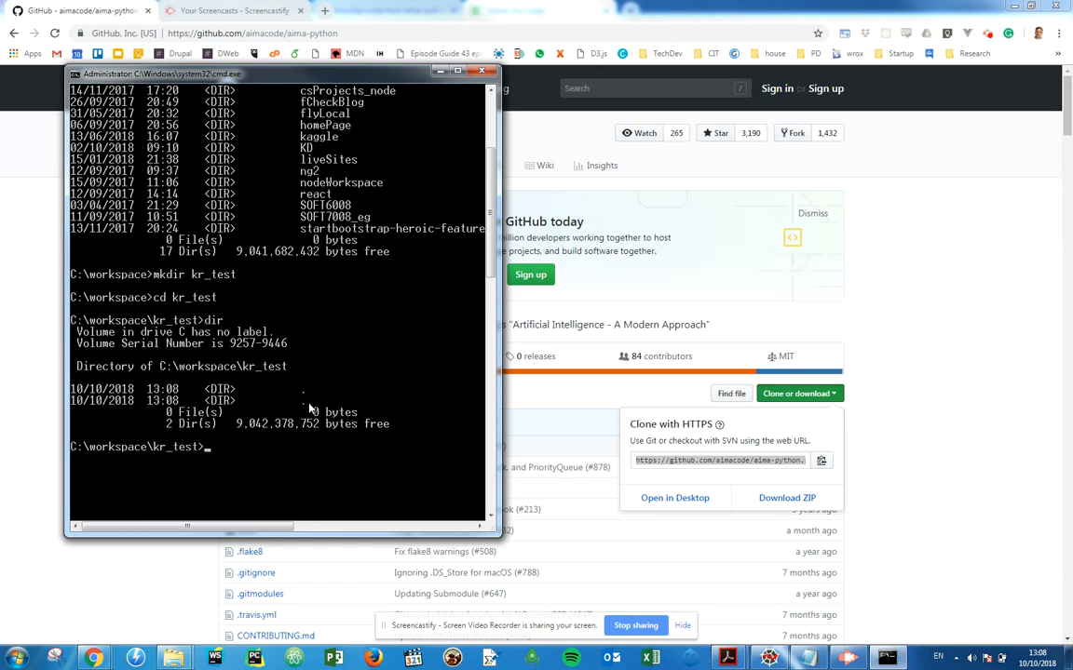
Step: Git clone aima-python into kr_test, cd into aima-python and review its file listing
type("git")
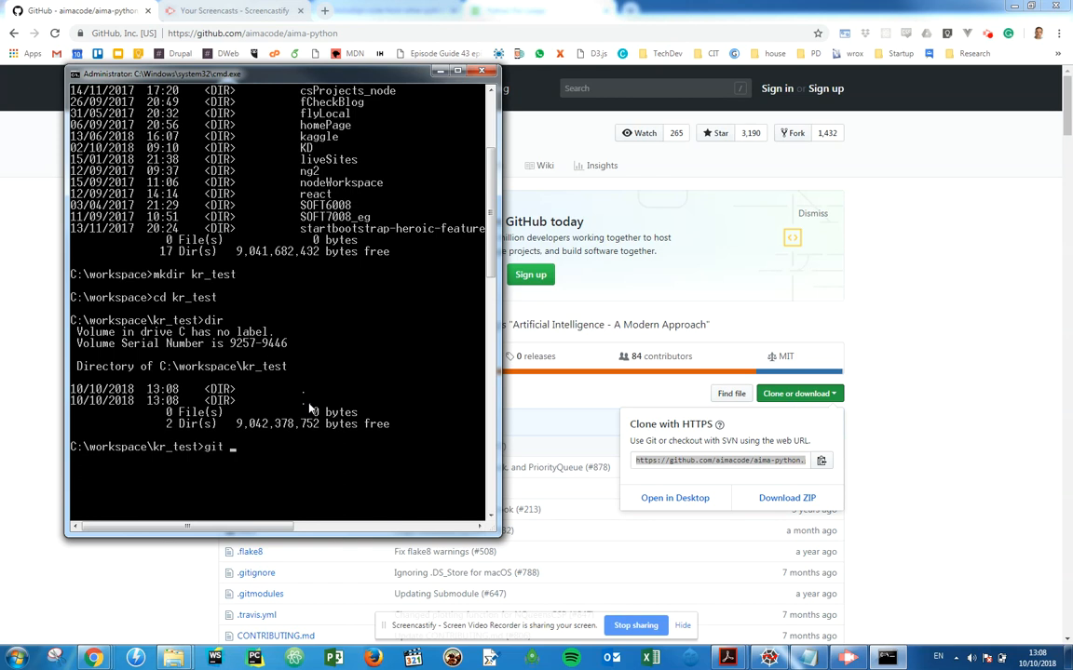
type("clone https://github.com/aimacode/aima-p")
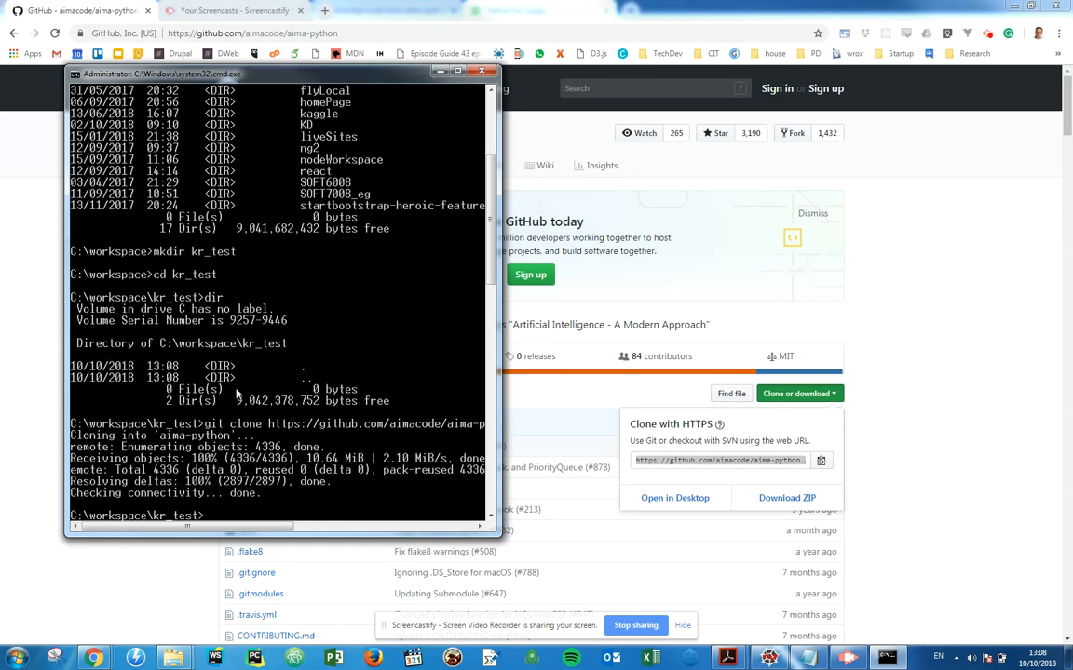
type("dir")
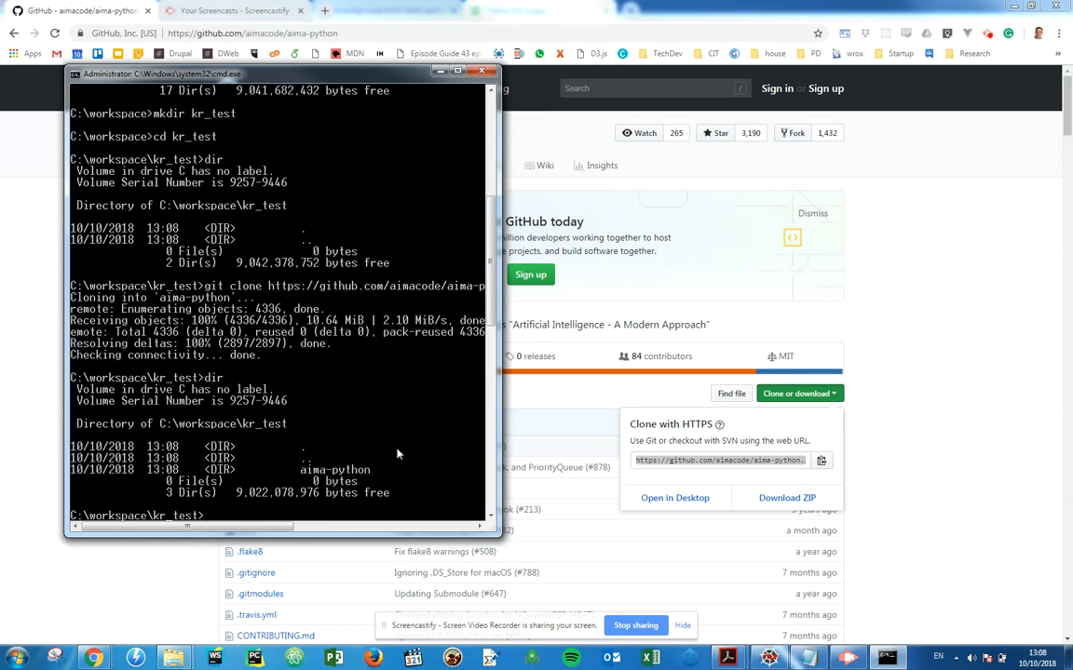
type("cd")
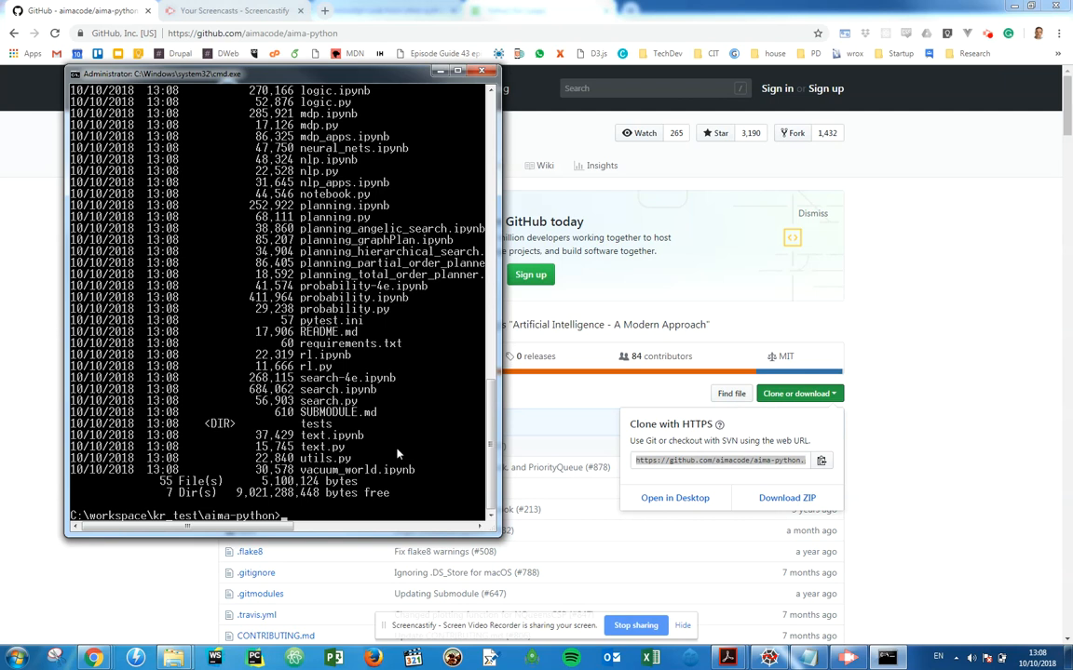
scroll("up", 3)
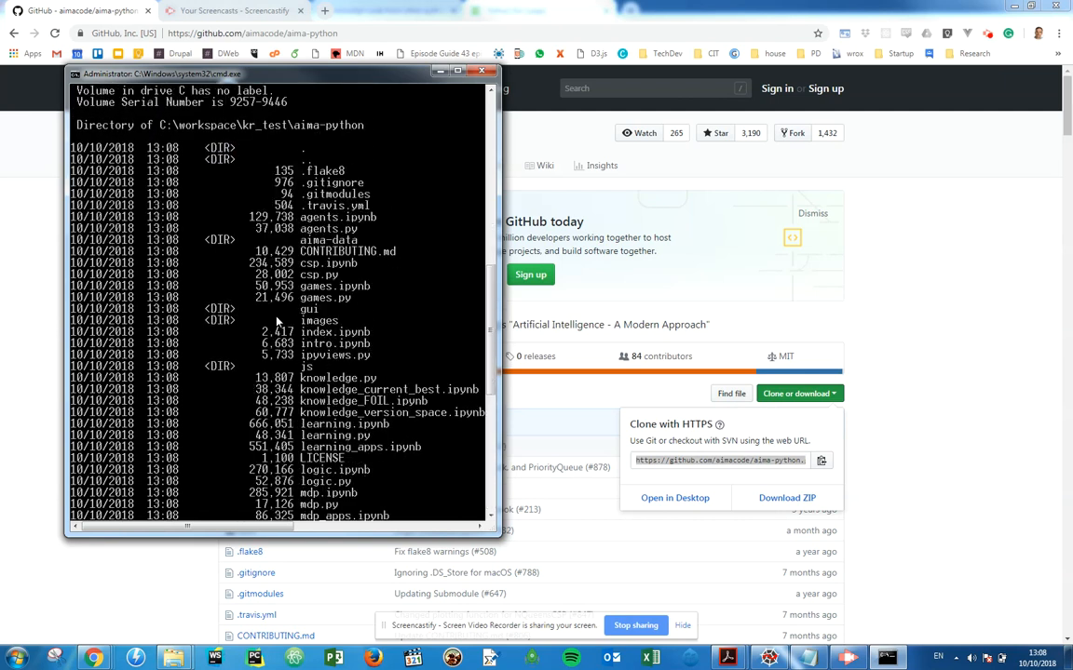
scroll("down", 3)
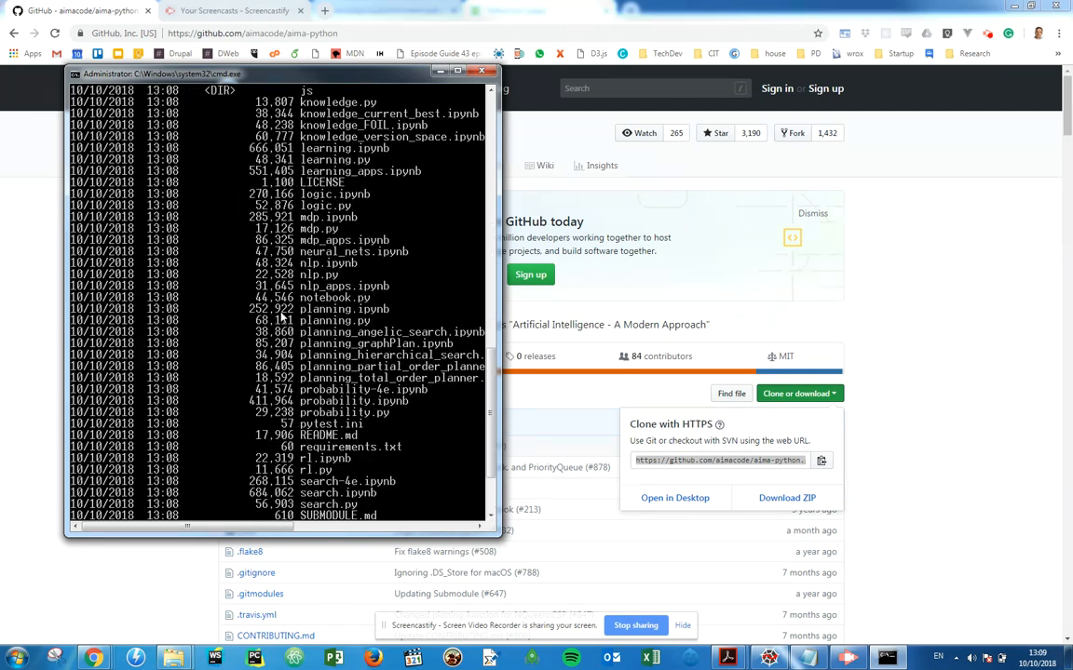
mouse_move(335, 274)
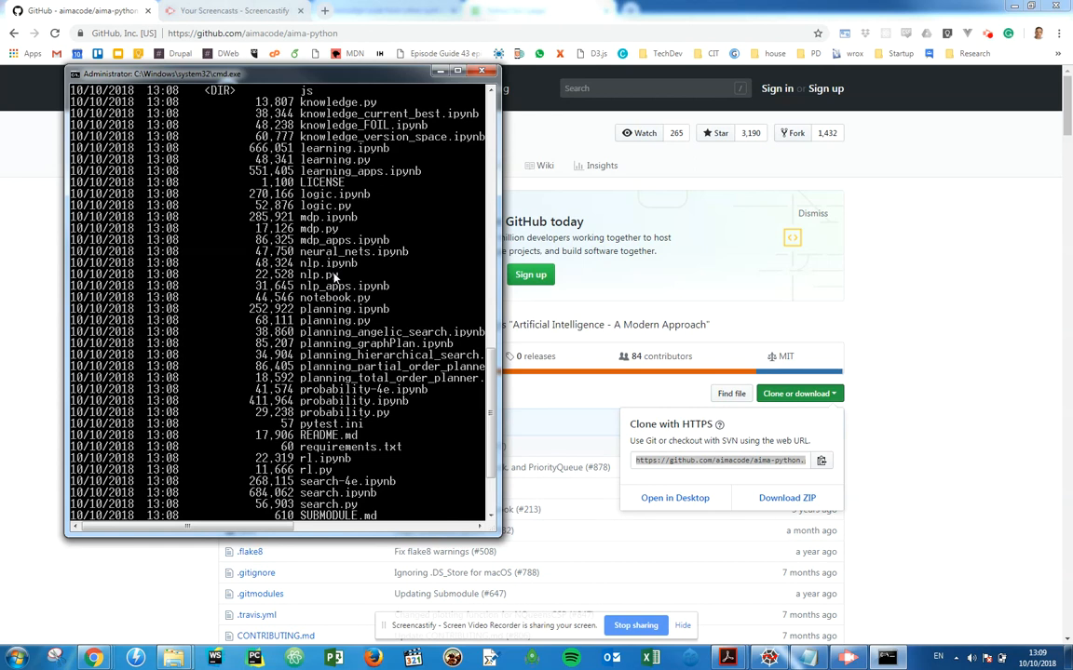
left_click(17, 658)
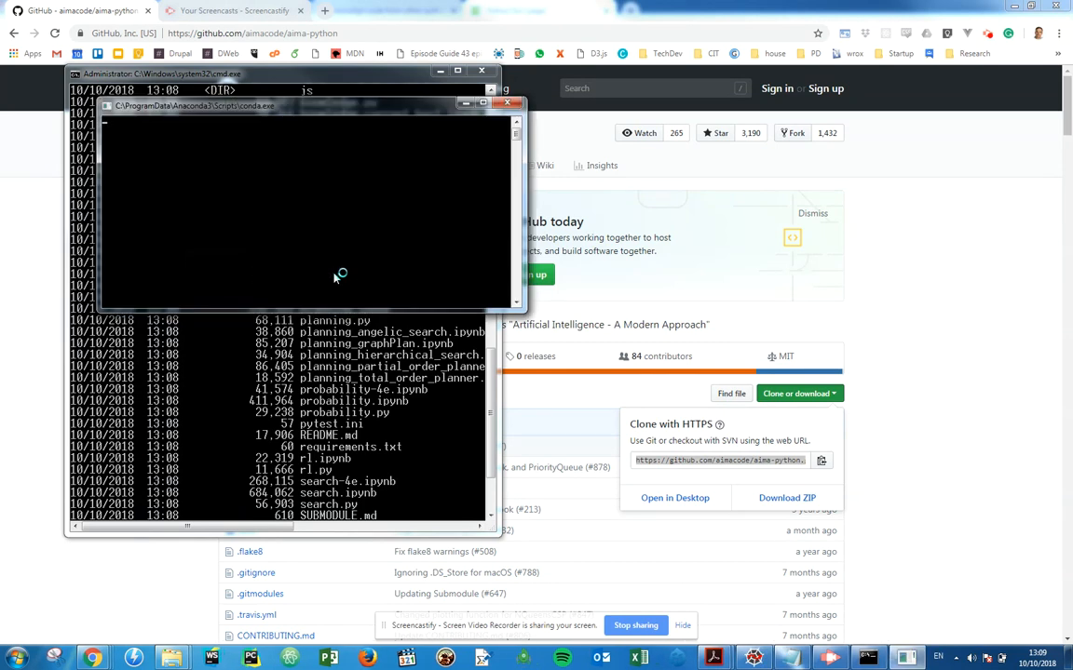
Step: Start Anaconda Navigator from the taskbar and reach its Home applications list
left_click(517, 103)
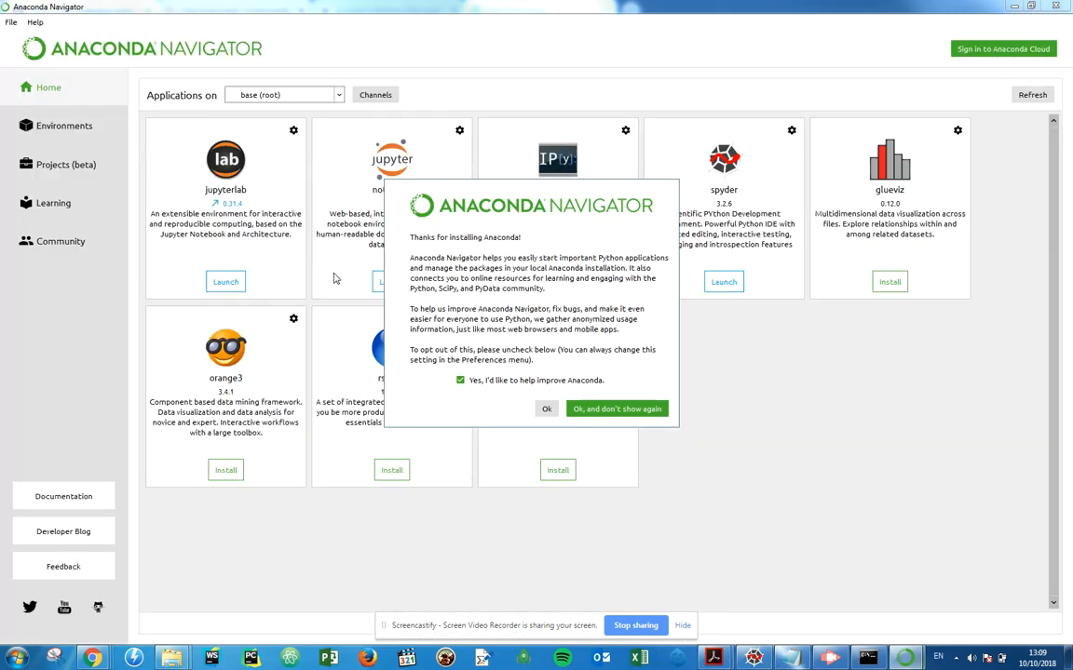
mouse_move(554, 412)
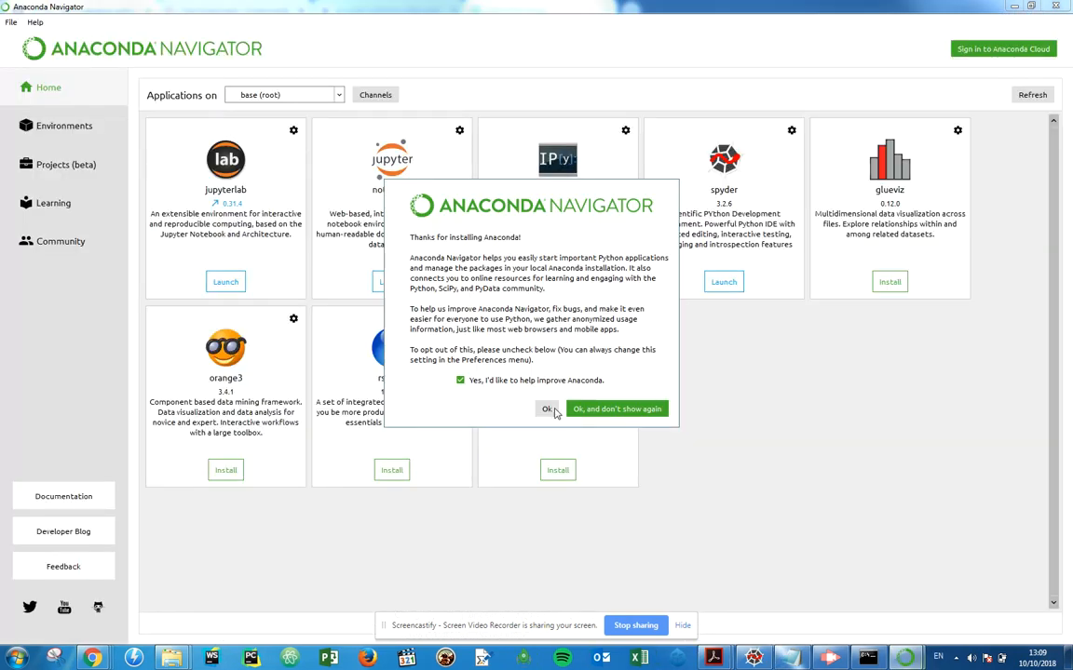
Step: Click Ok on the welcome dialog and launch Spyder from its tile
left_click(547, 409)
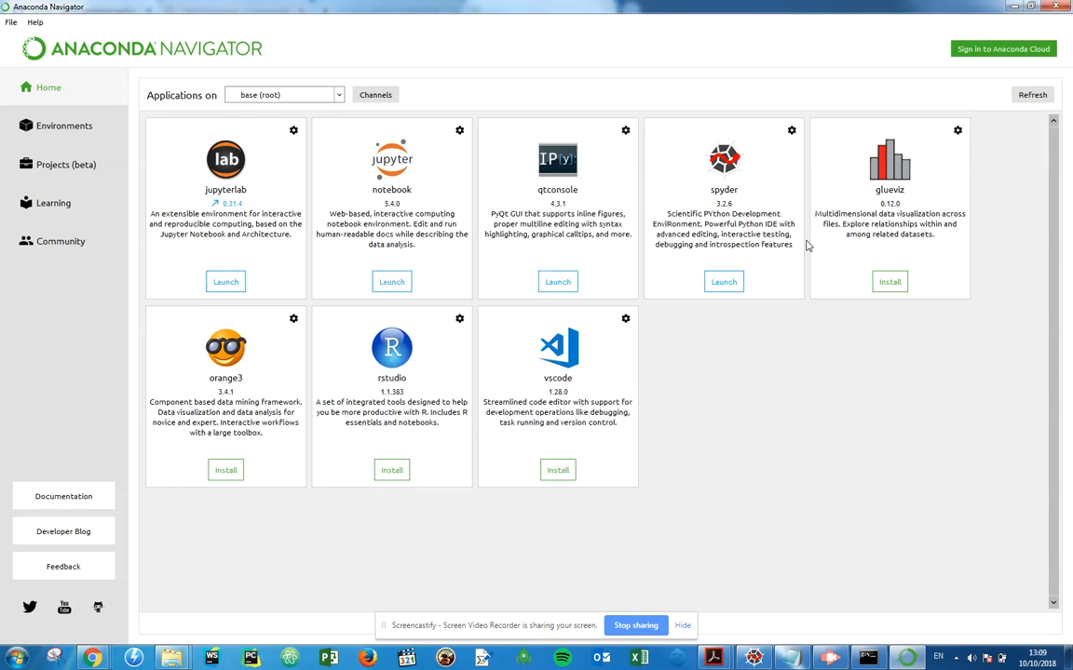
mouse_move(421, 223)
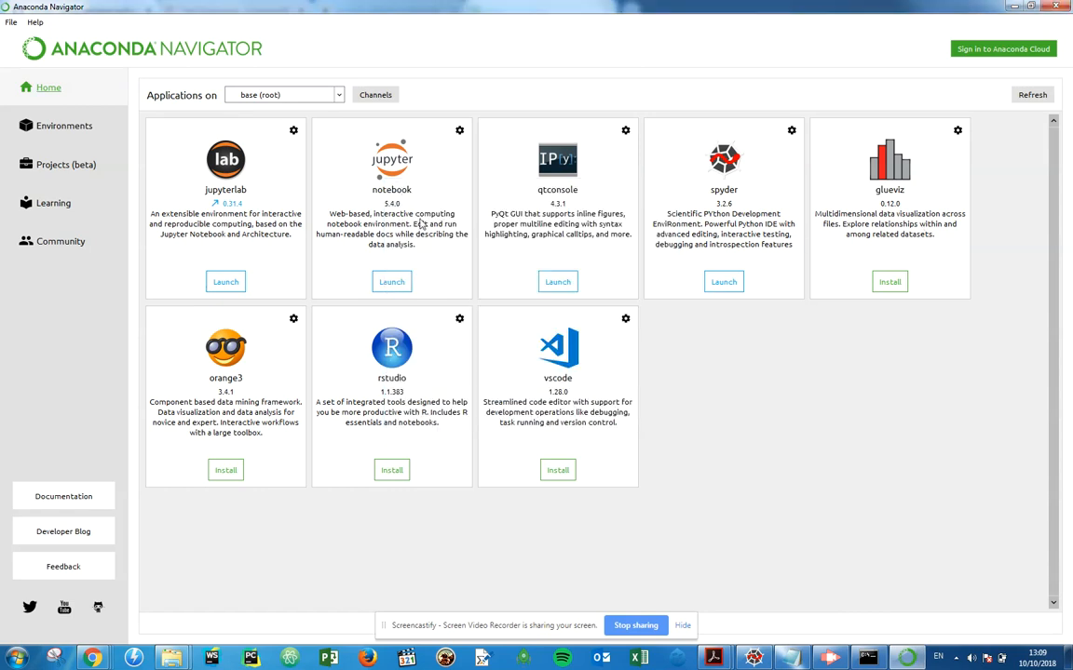
left_click(724, 281)
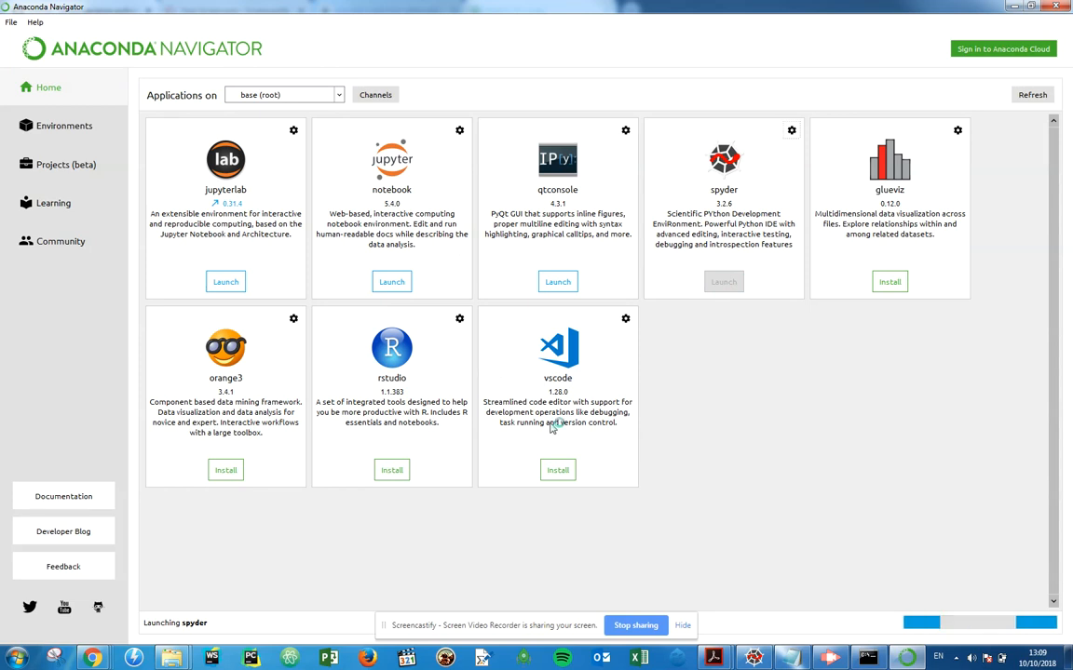
mouse_move(724, 281)
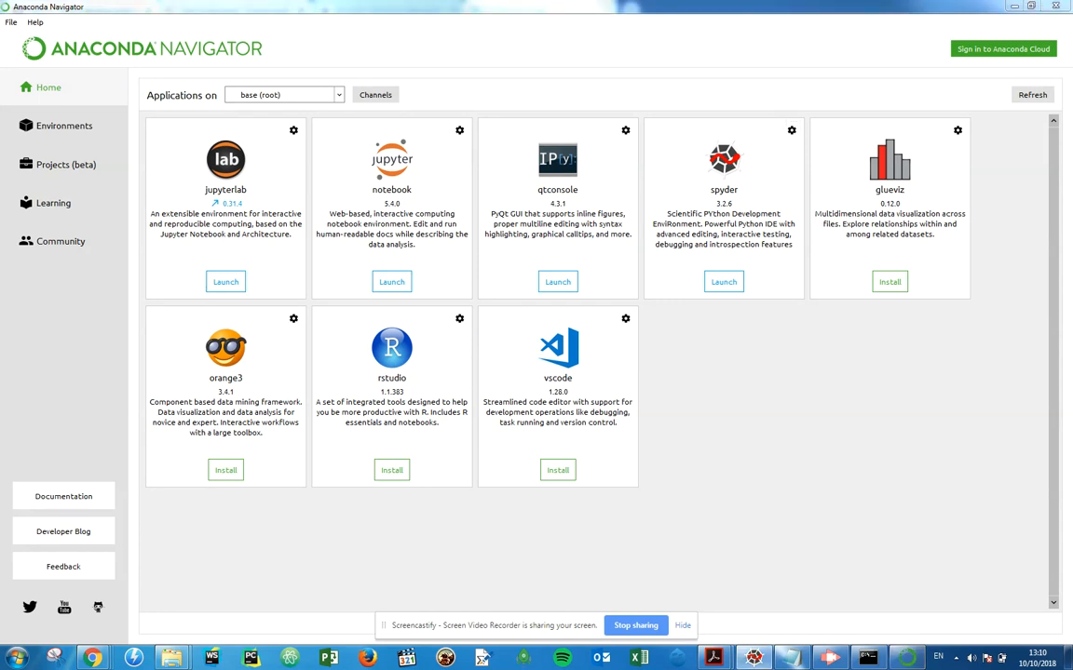
mouse_move(810, 560)
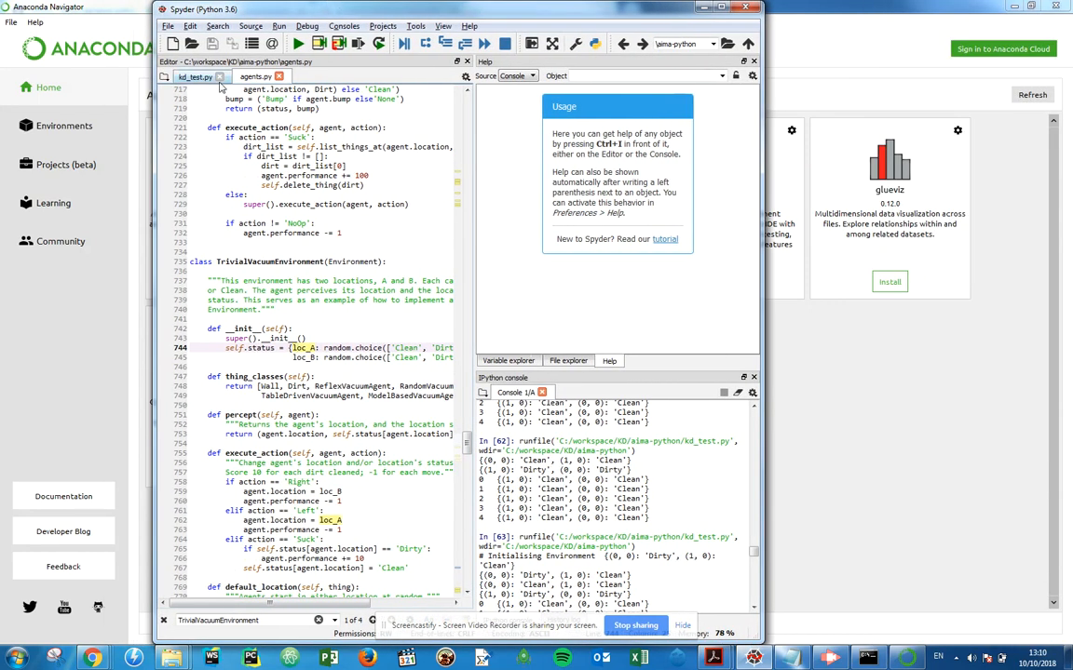
Step: Close kd_test.py and agents.py, maximize Spyder, and clear the IPython console
left_click(168, 25)
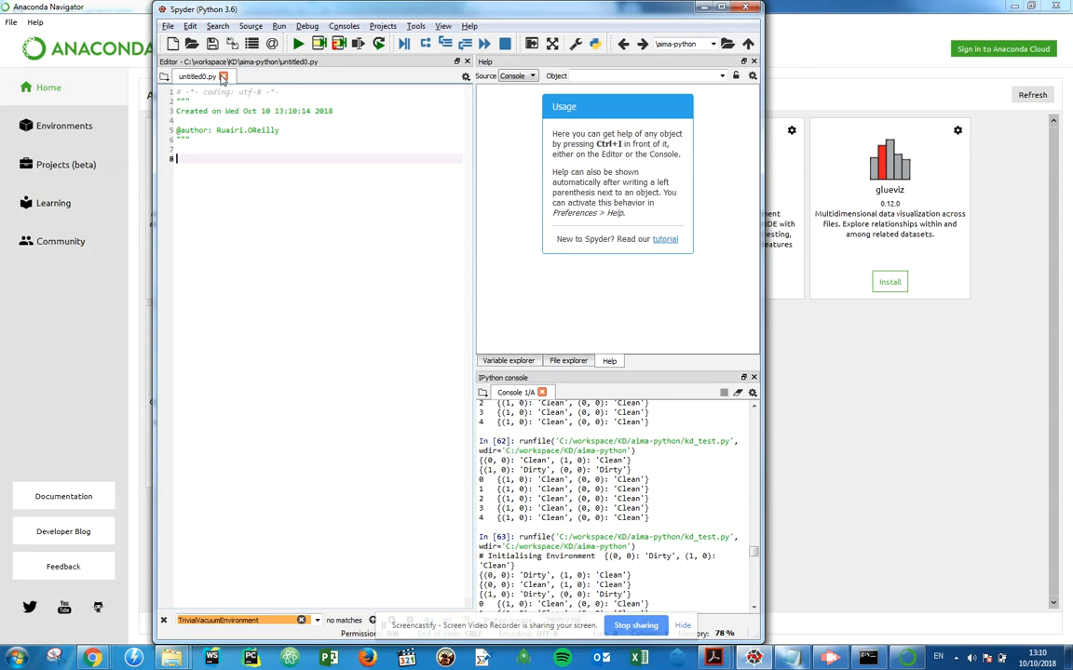
mouse_move(744, 8)
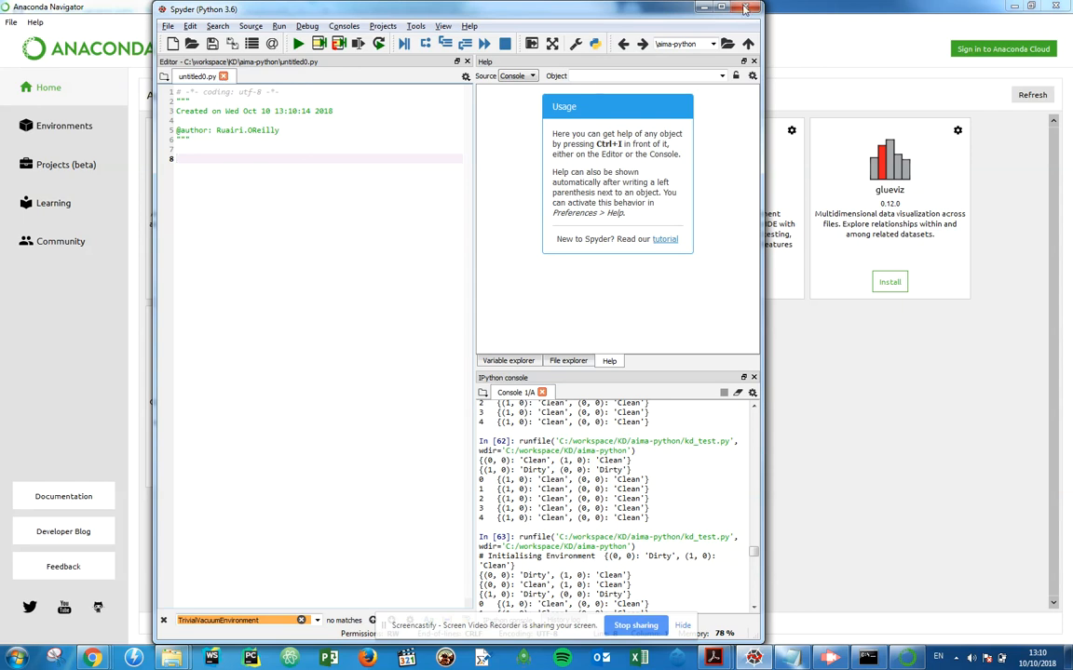
left_click(735, 7)
type("clear")
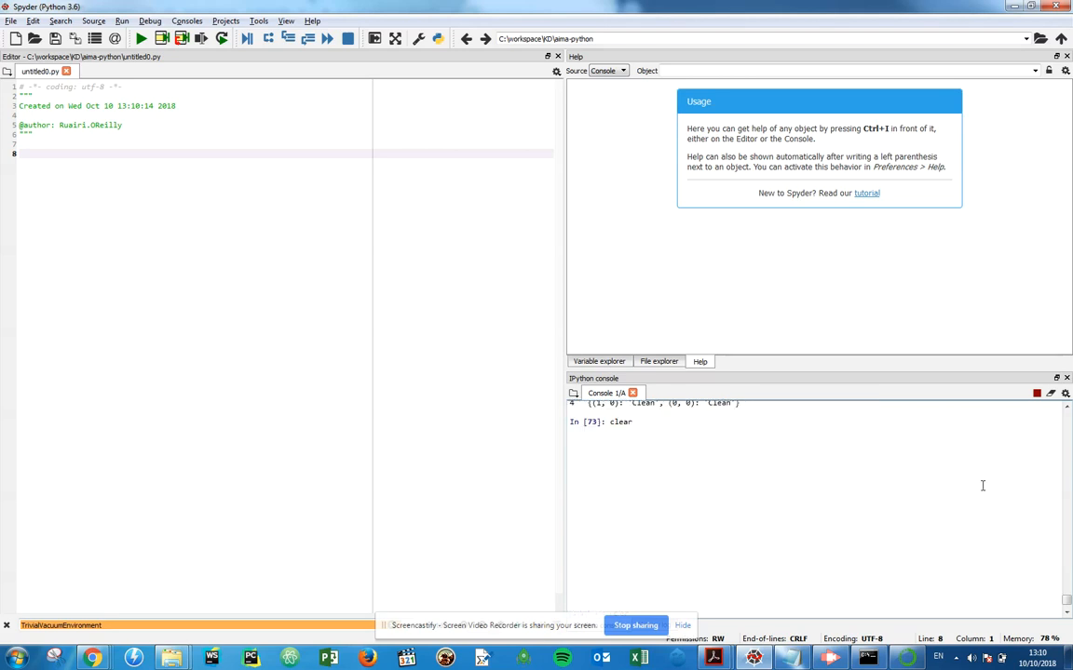
key("Return")
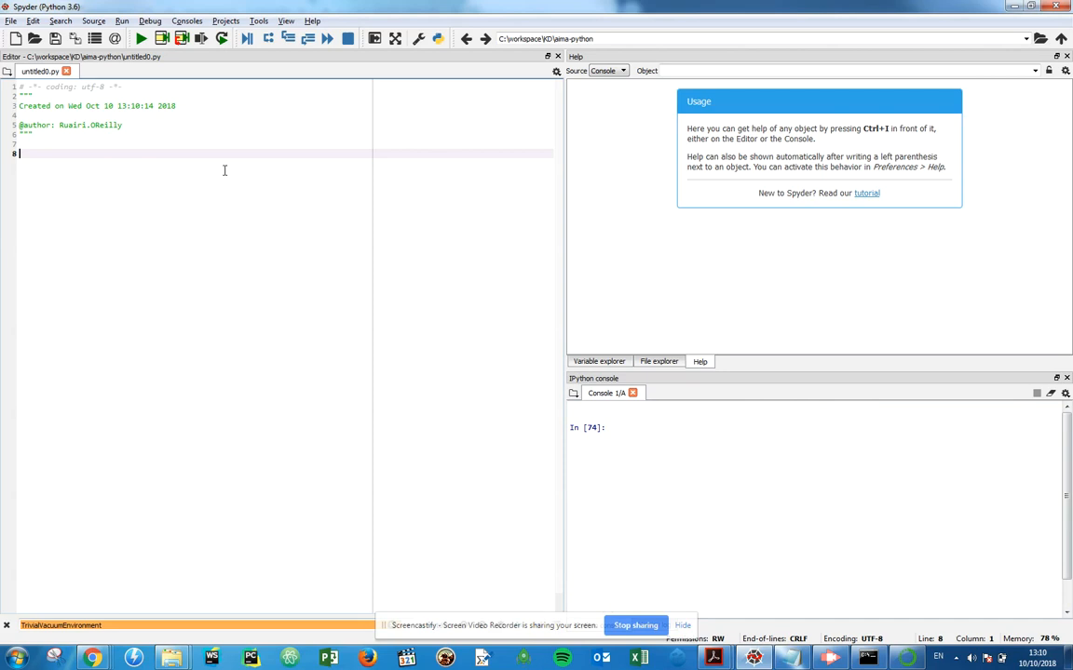
mouse_move(118, 129)
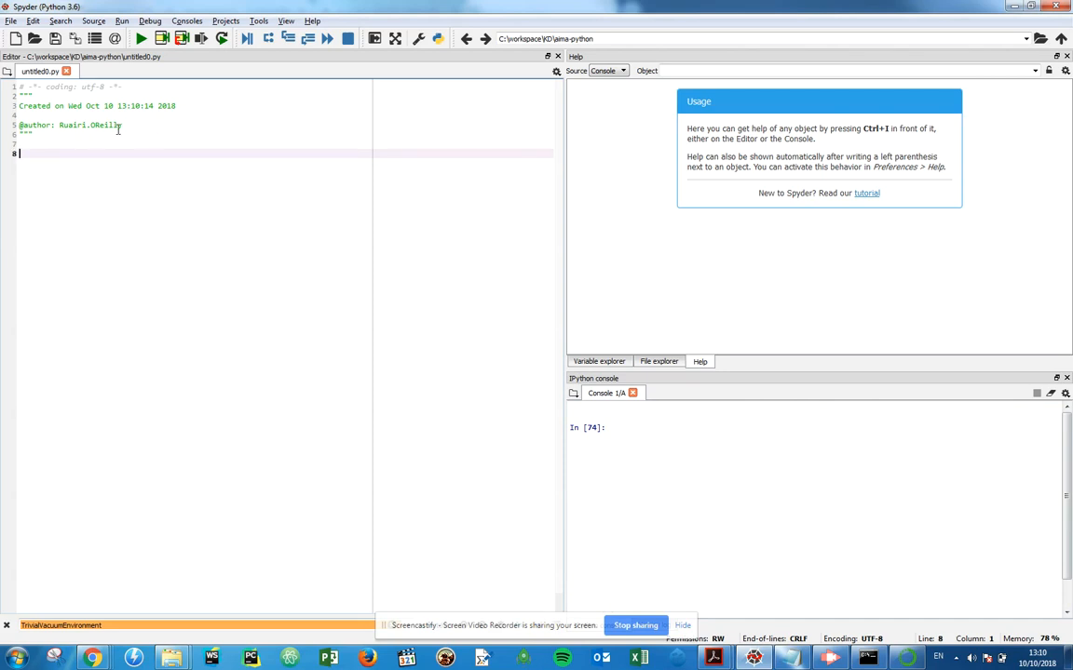
mouse_move(667, 430)
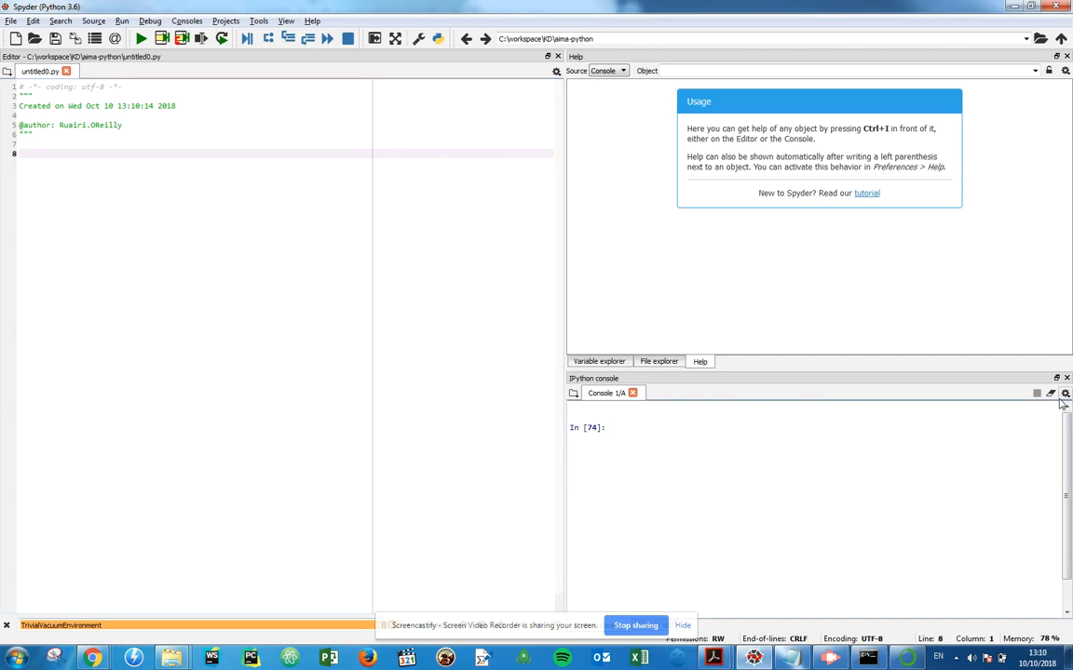
mouse_move(1065, 393)
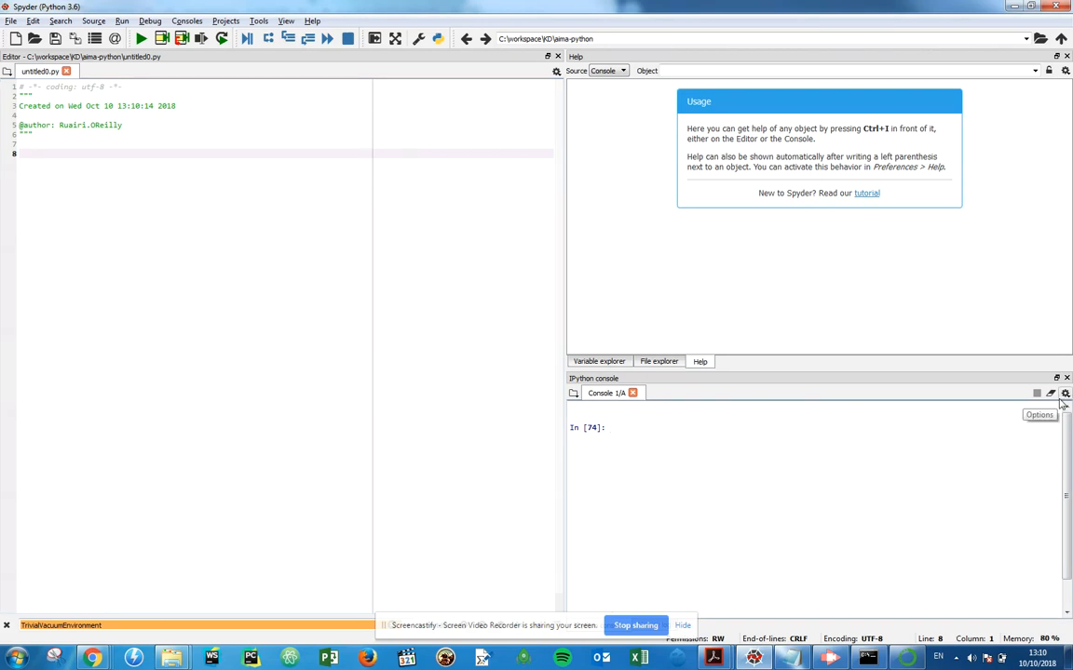
mouse_move(797, 312)
type("pwd")
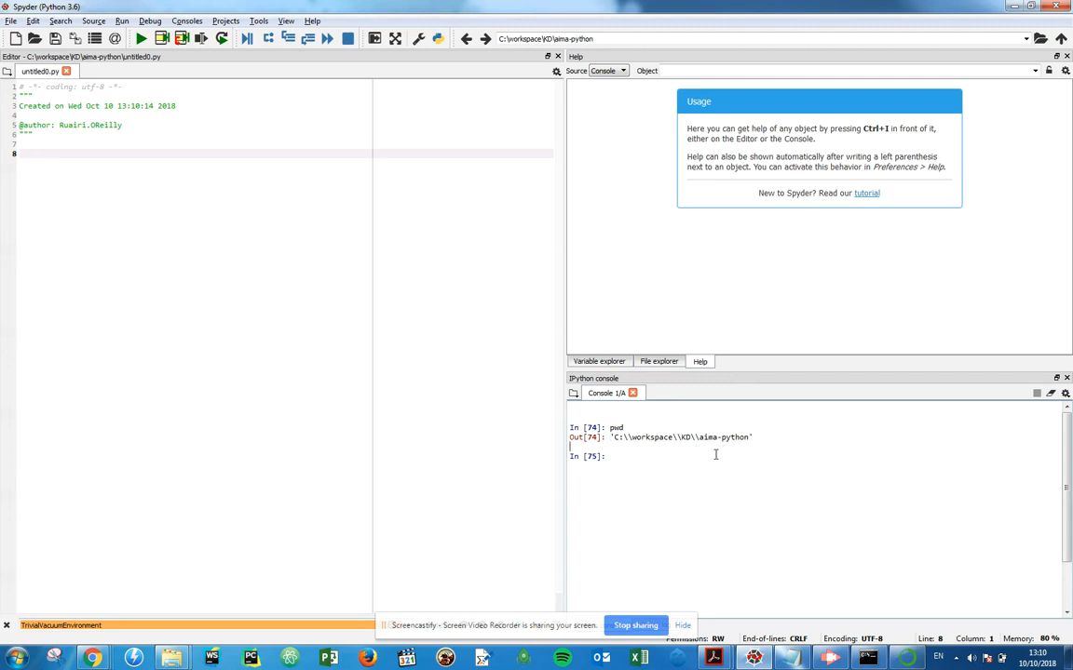
mouse_move(10, 20)
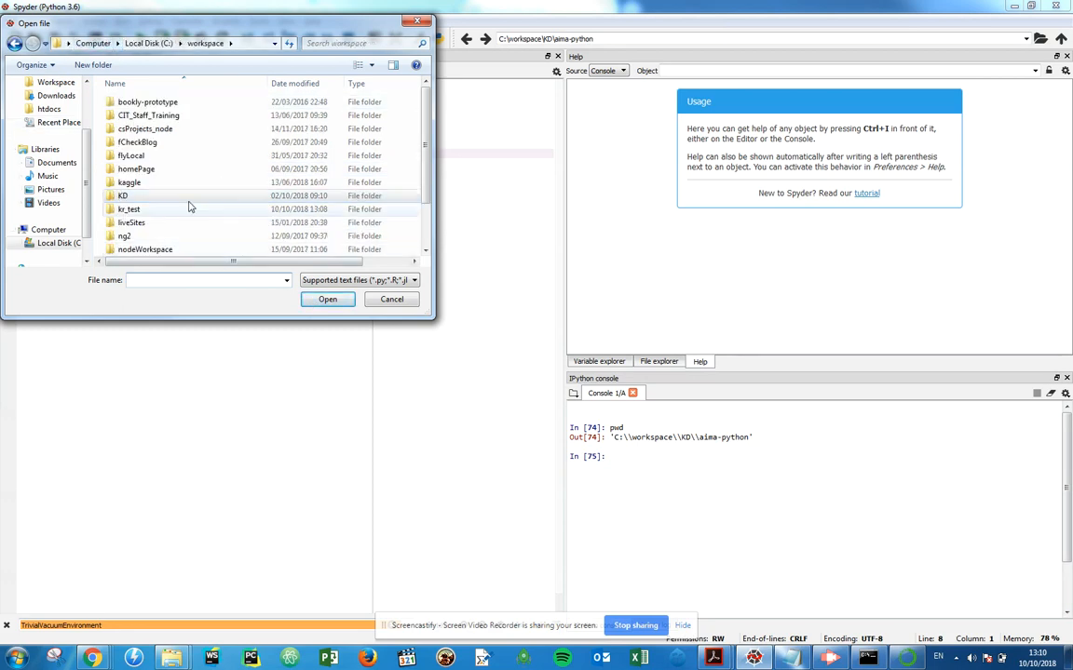
mouse_move(130, 208)
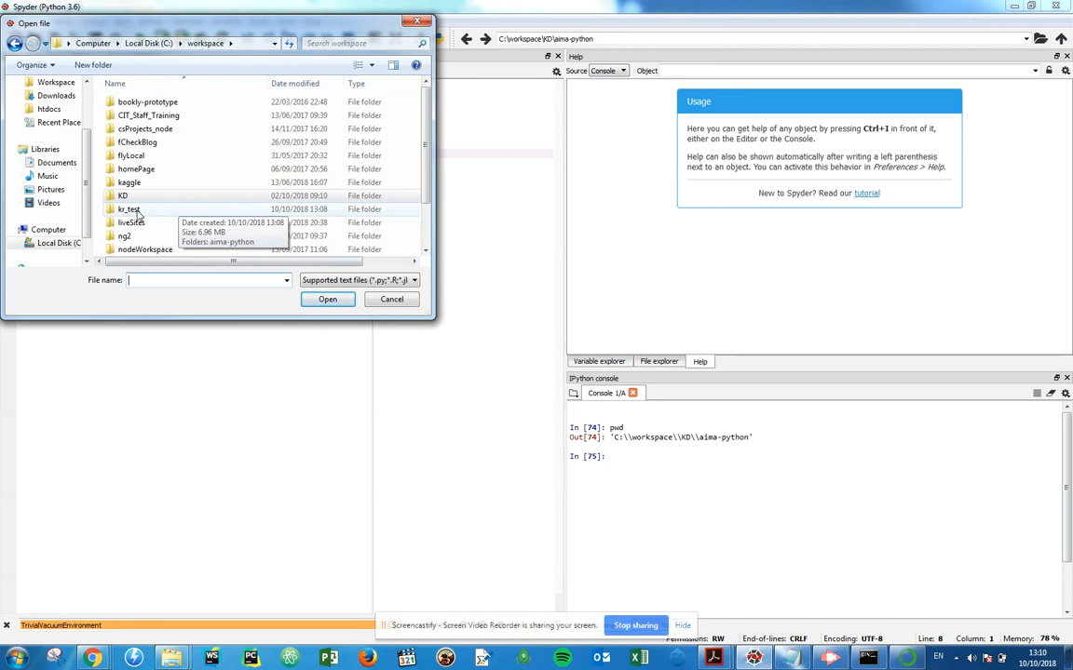
Step: Open agents.py from workspace > kr_test > aima-python via the Open dialog
double_click(128, 209)
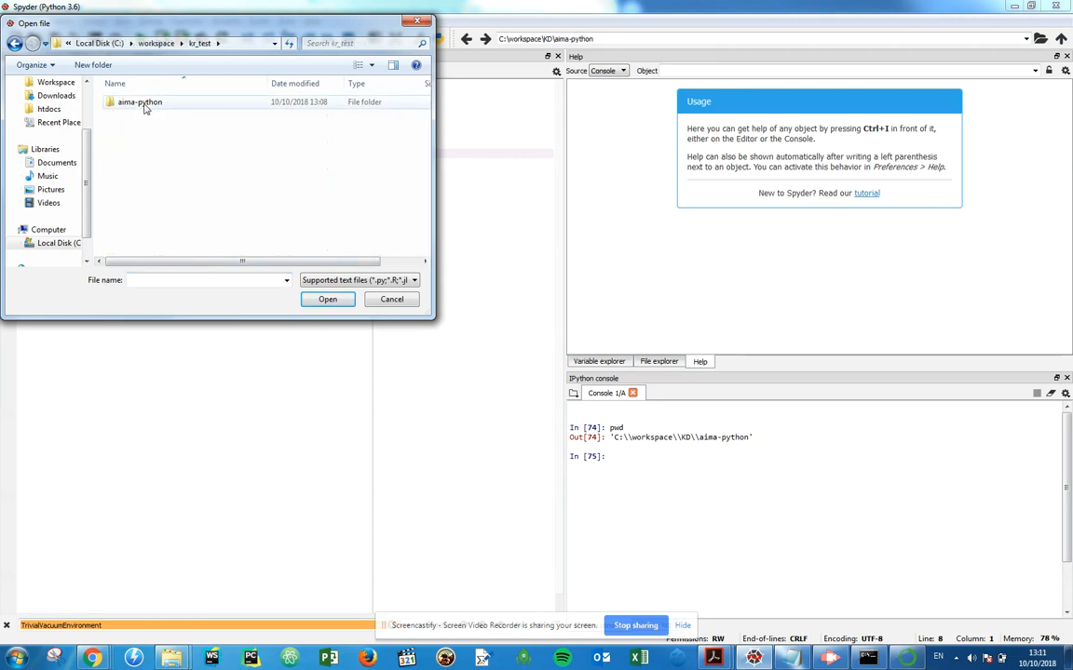
double_click(138, 101)
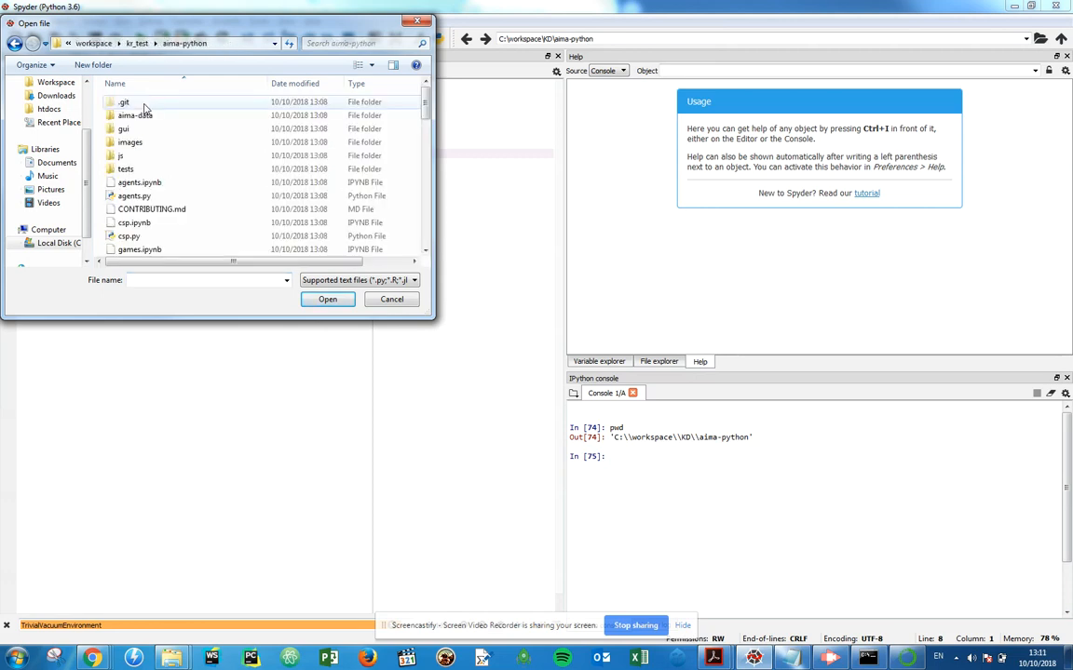
left_click(134, 195)
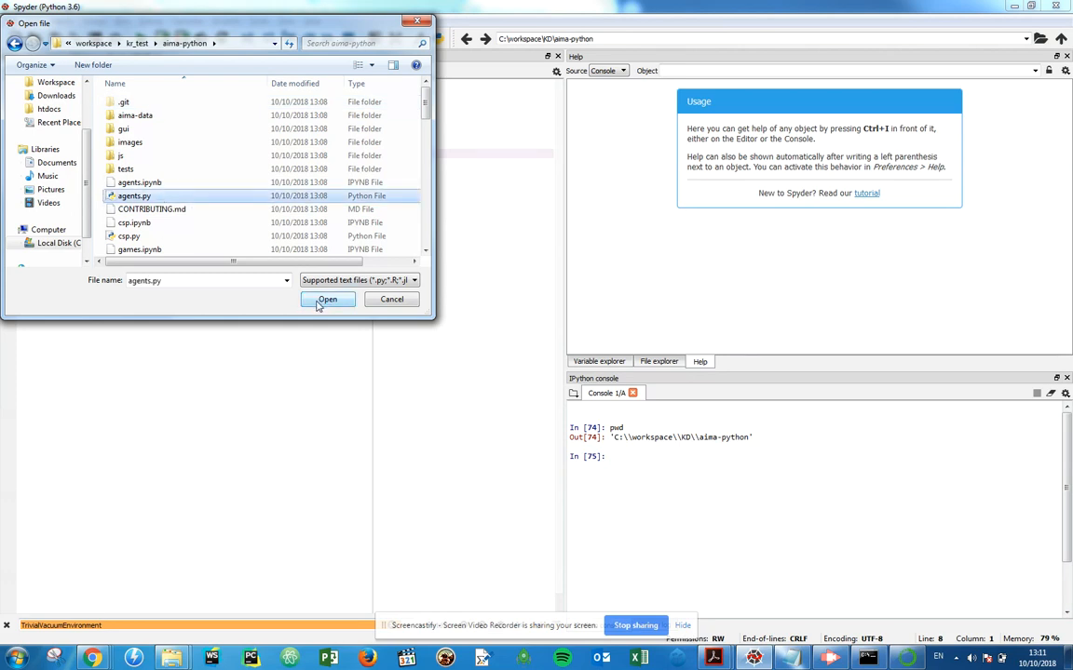
left_click(327, 299)
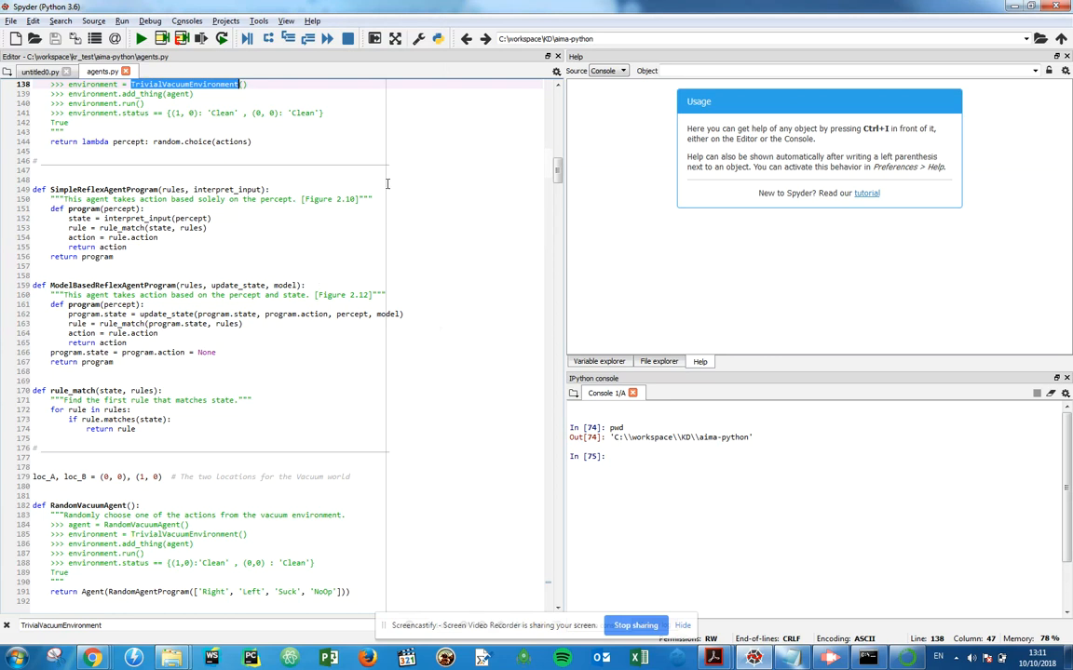
Step: Scroll agents.py from the module docstring down to RandomVacuumAgent near line 182
scroll("down", 3)
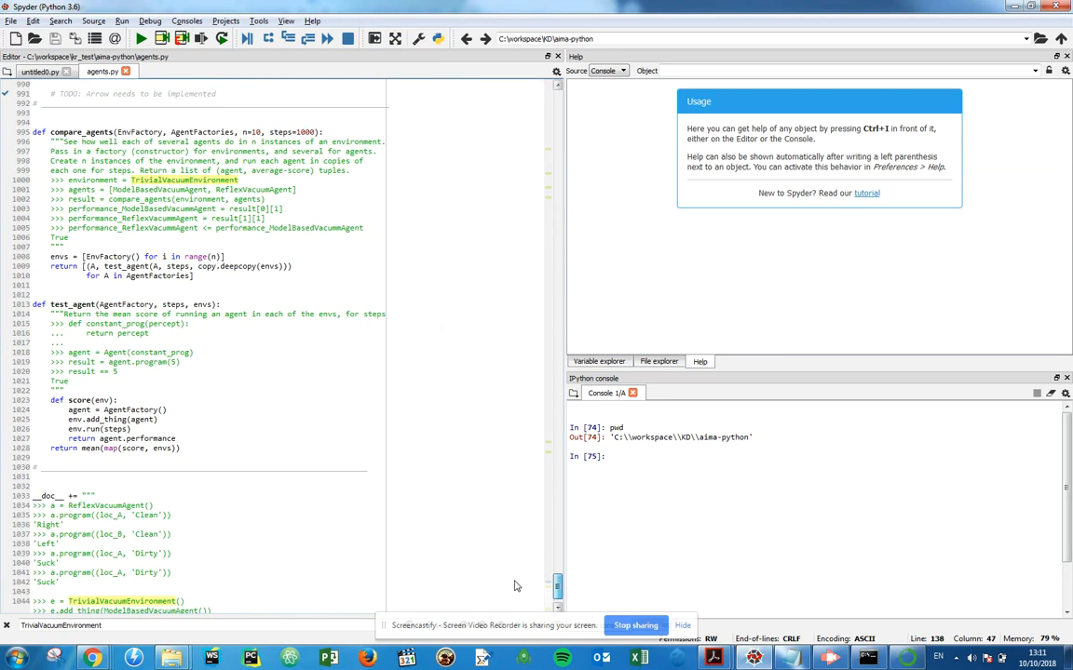
scroll("up", 3)
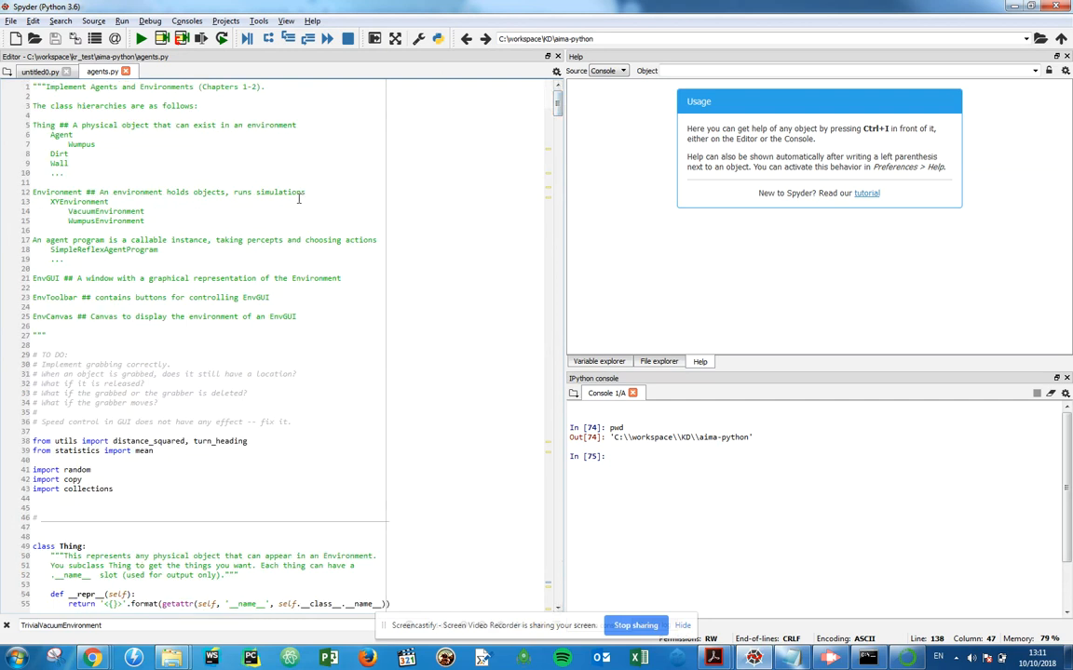
mouse_move(254, 106)
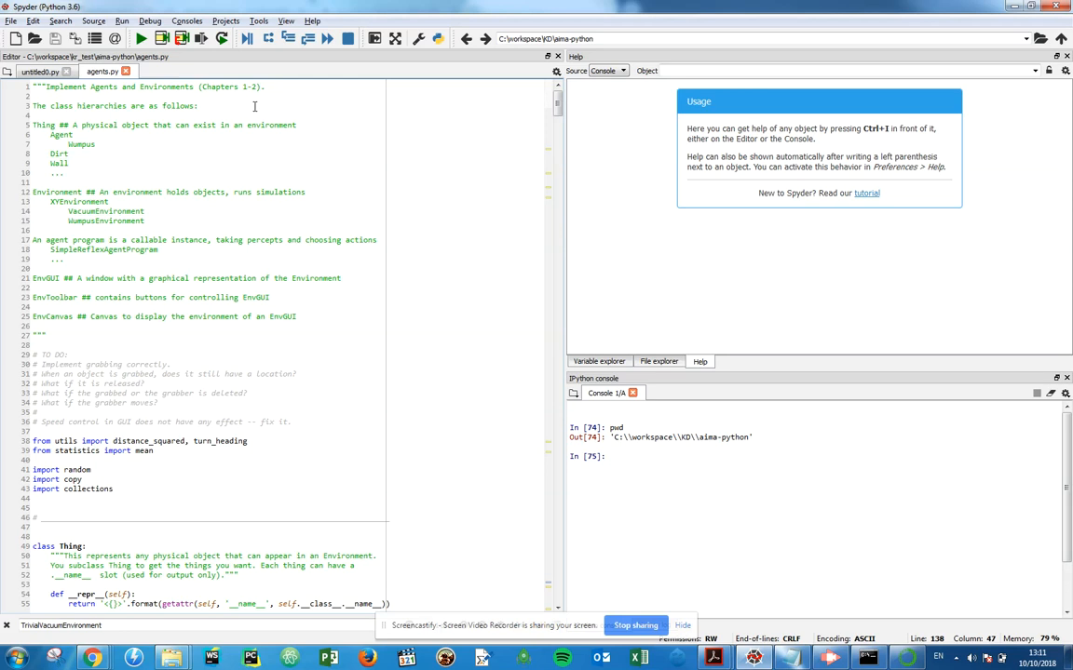
mouse_move(272, 193)
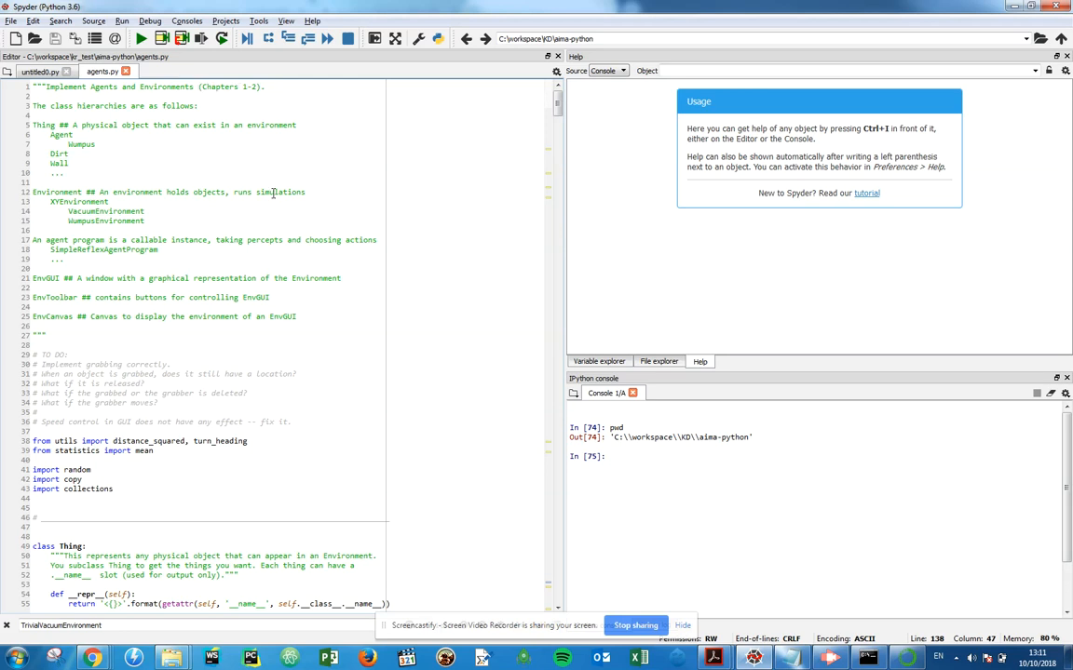
left_click(234, 278)
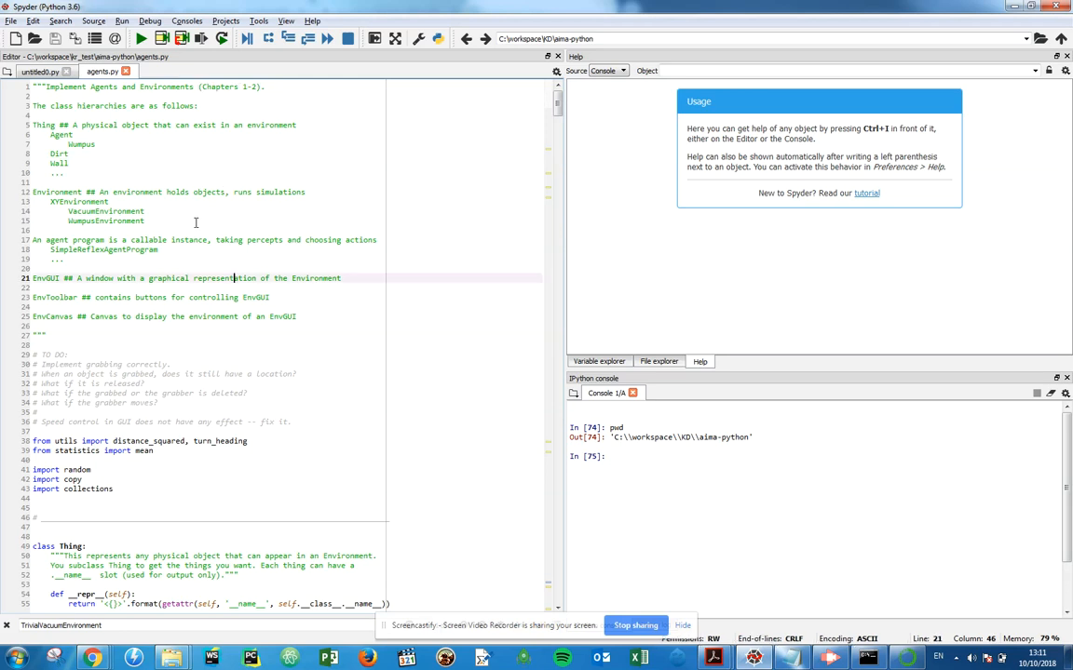
scroll("down", 3)
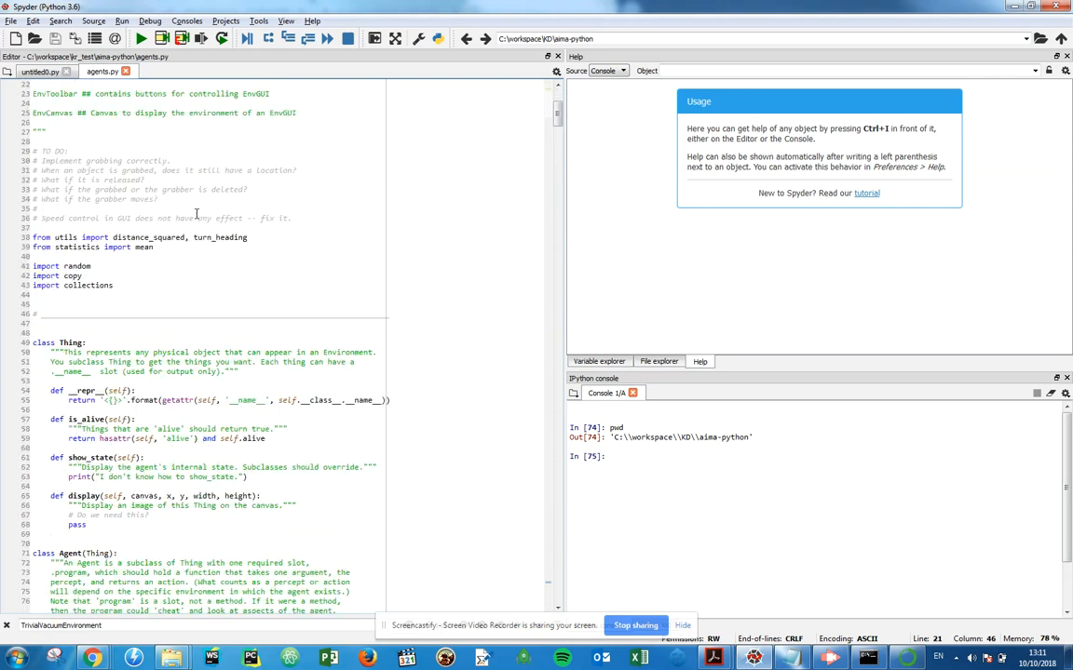
scroll("down", 3)
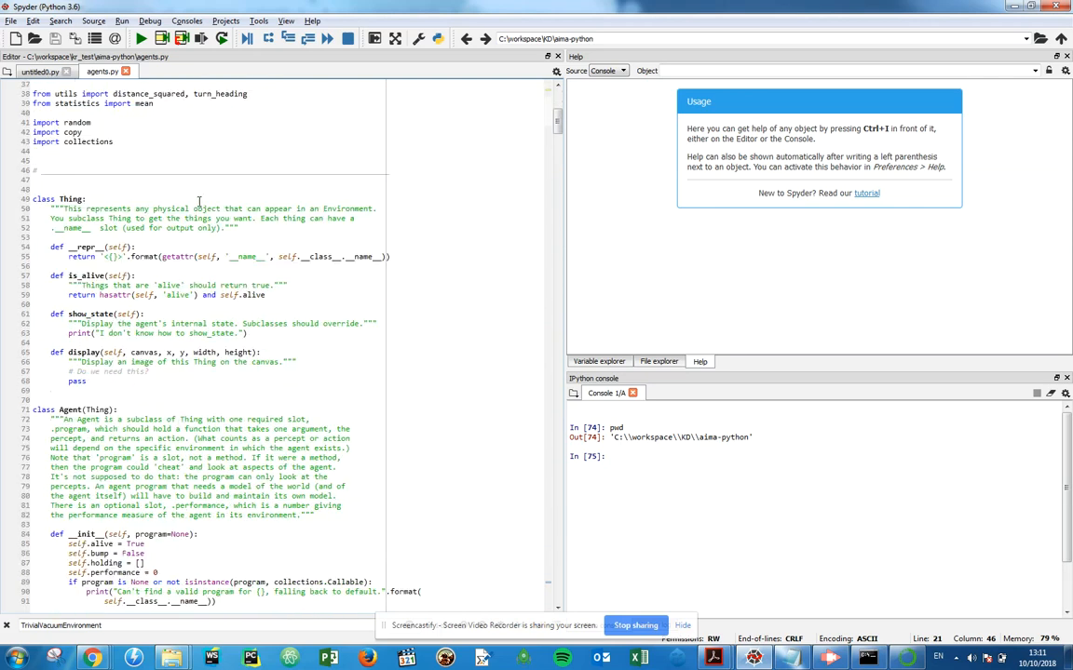
scroll("down", 3)
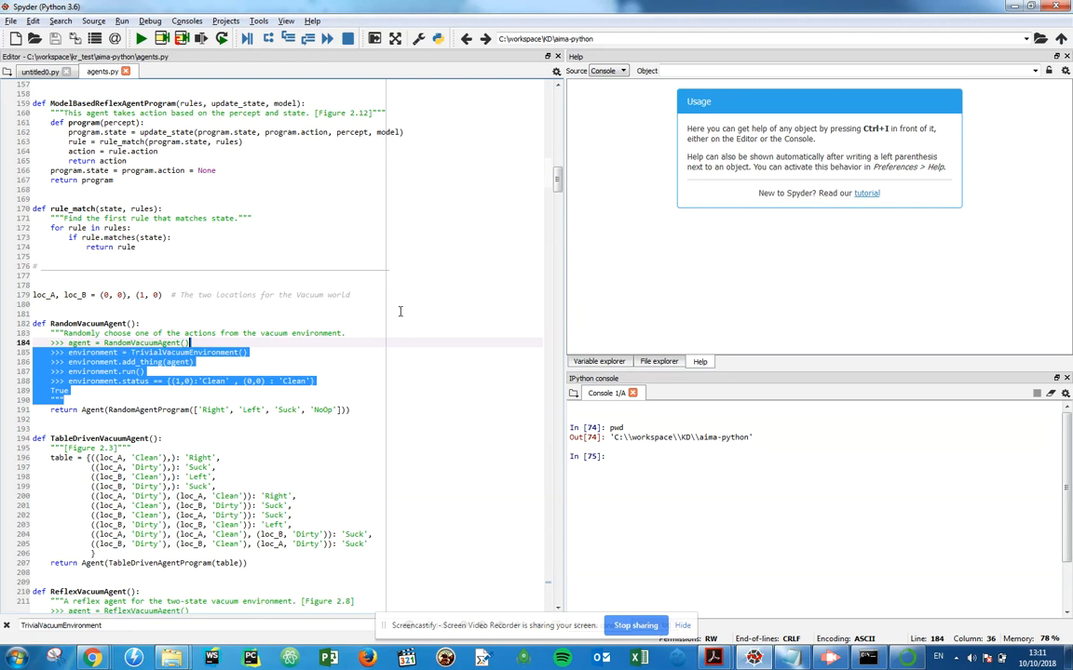
left_click(140, 323)
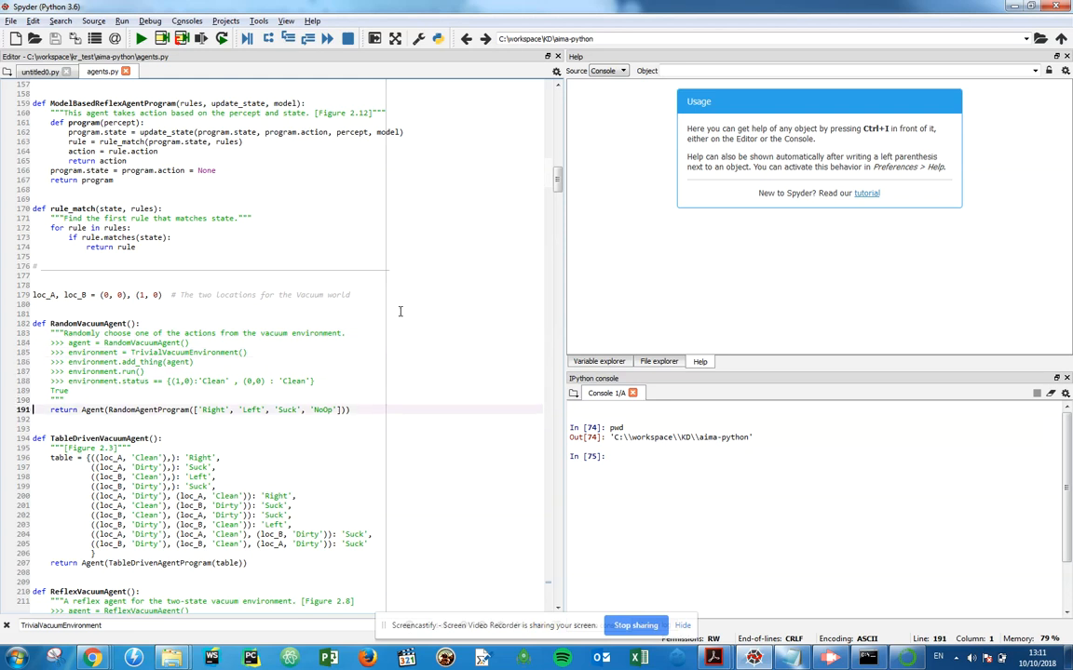
left_click(56, 399)
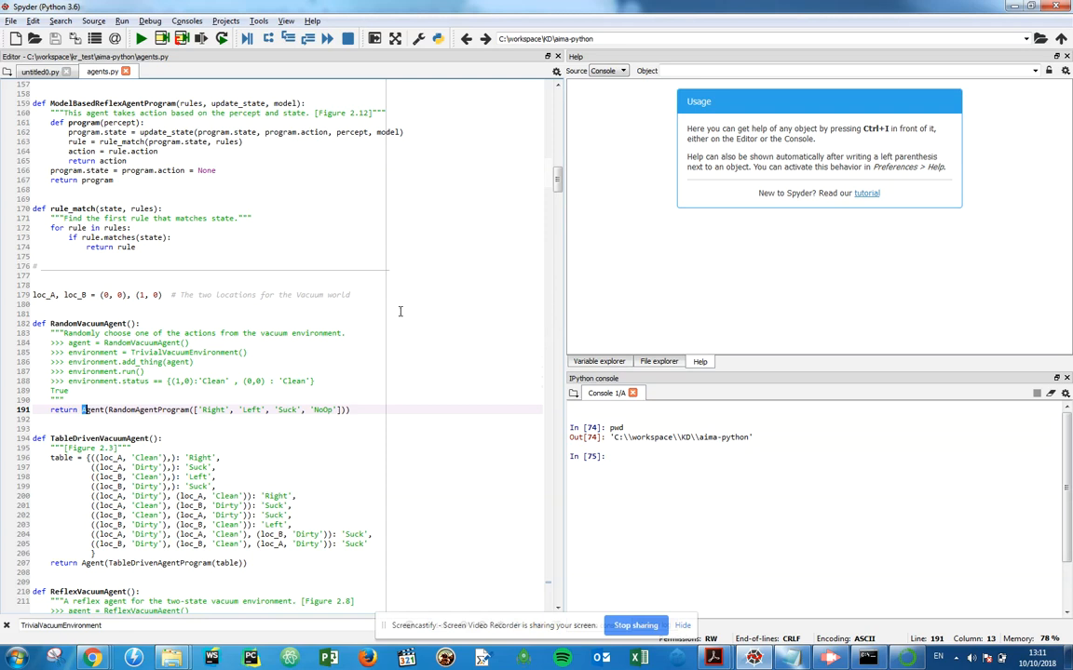
double_click(92, 409)
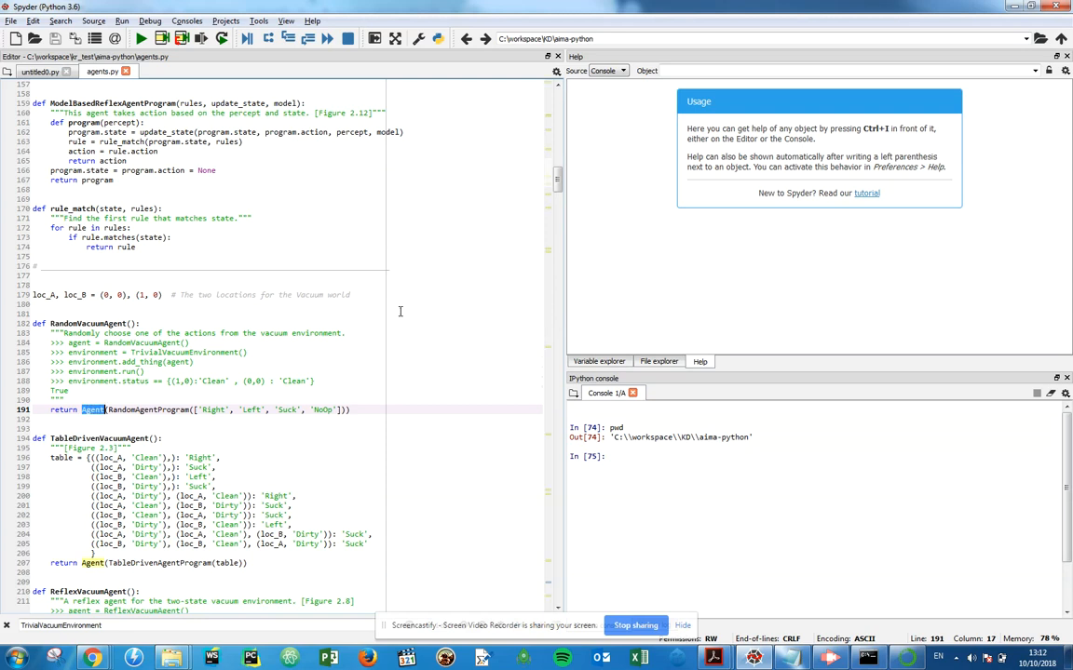
double_click(147, 410)
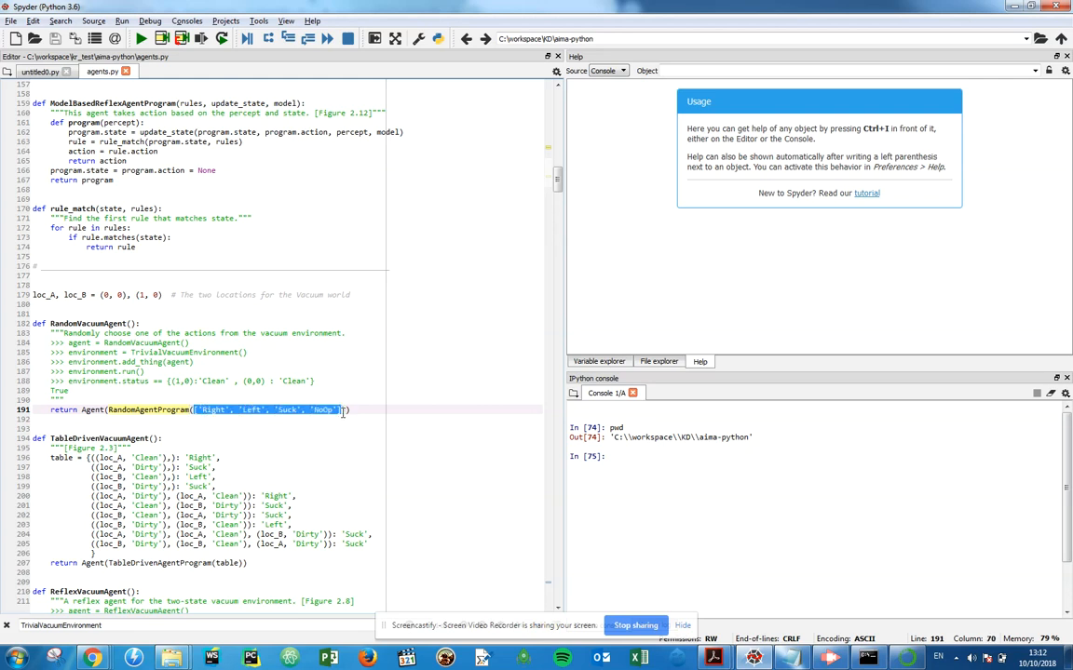
double_click(251, 410)
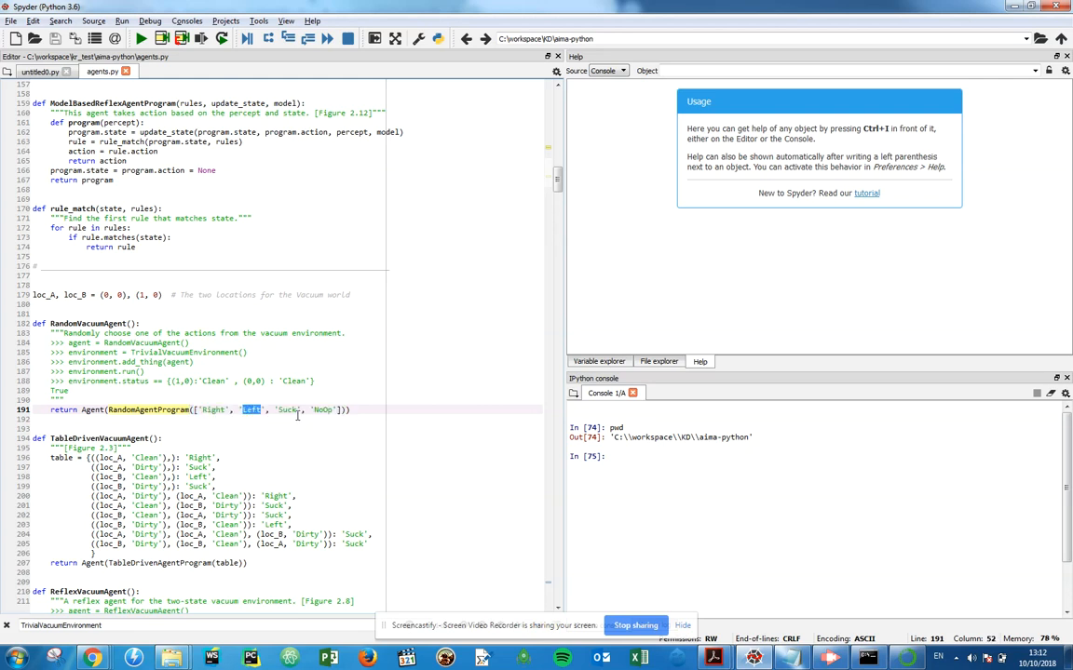
double_click(323, 410)
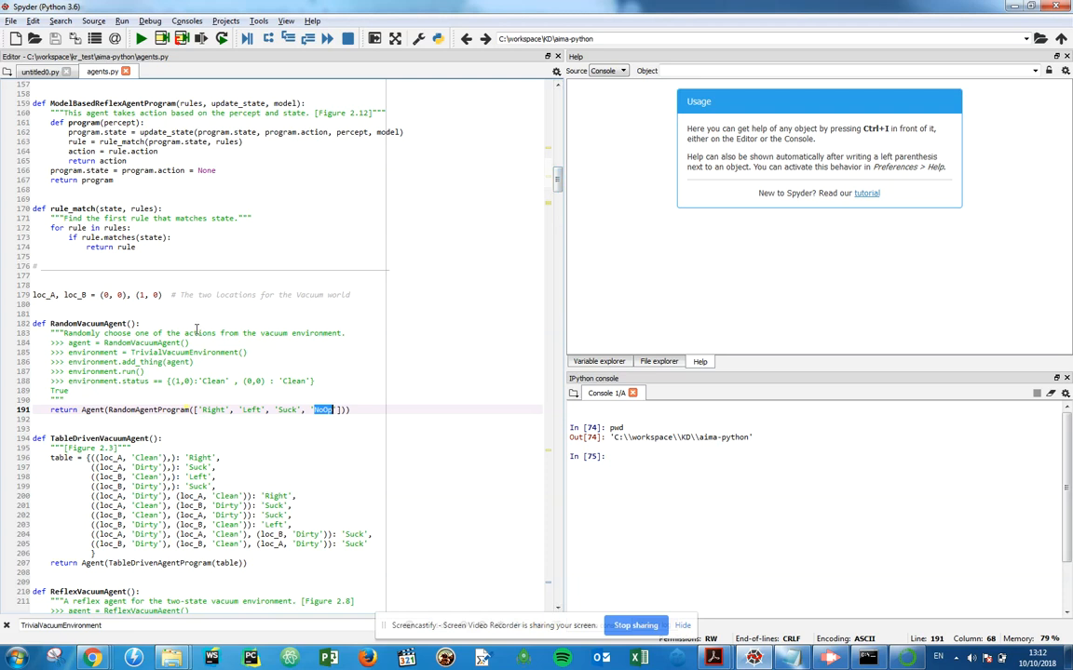
mouse_move(217, 339)
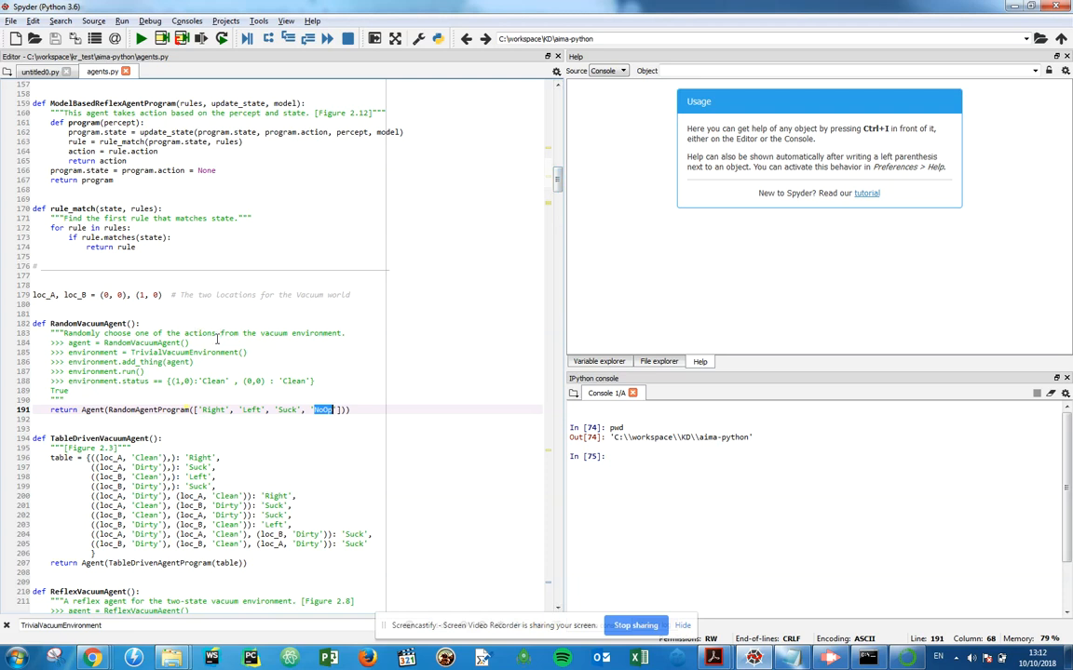
mouse_move(83, 343)
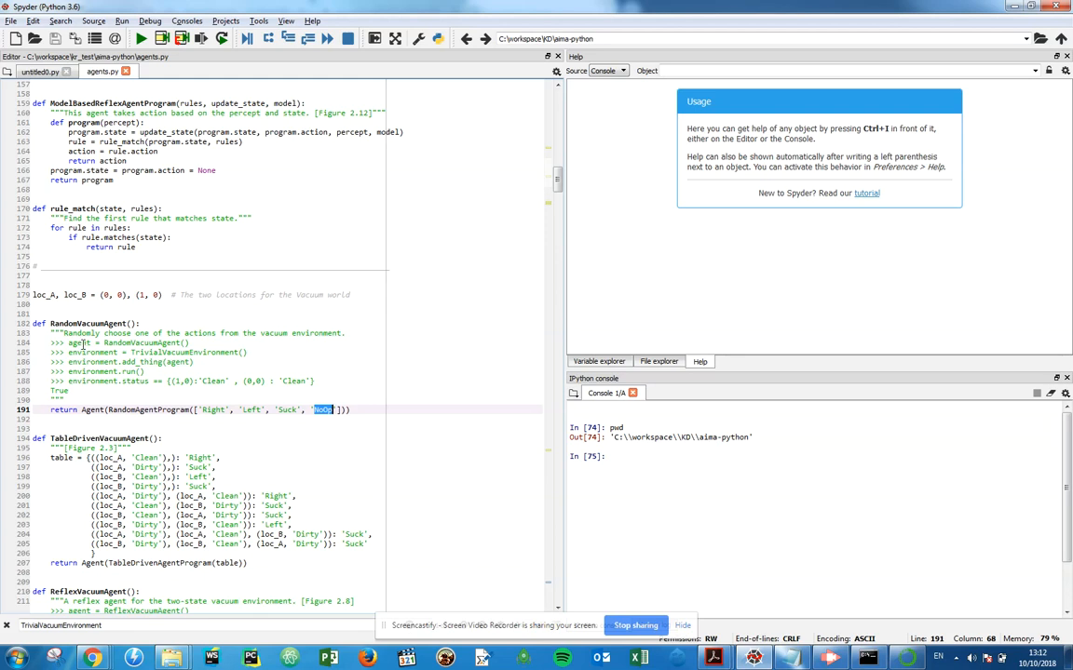
left_click(69, 343)
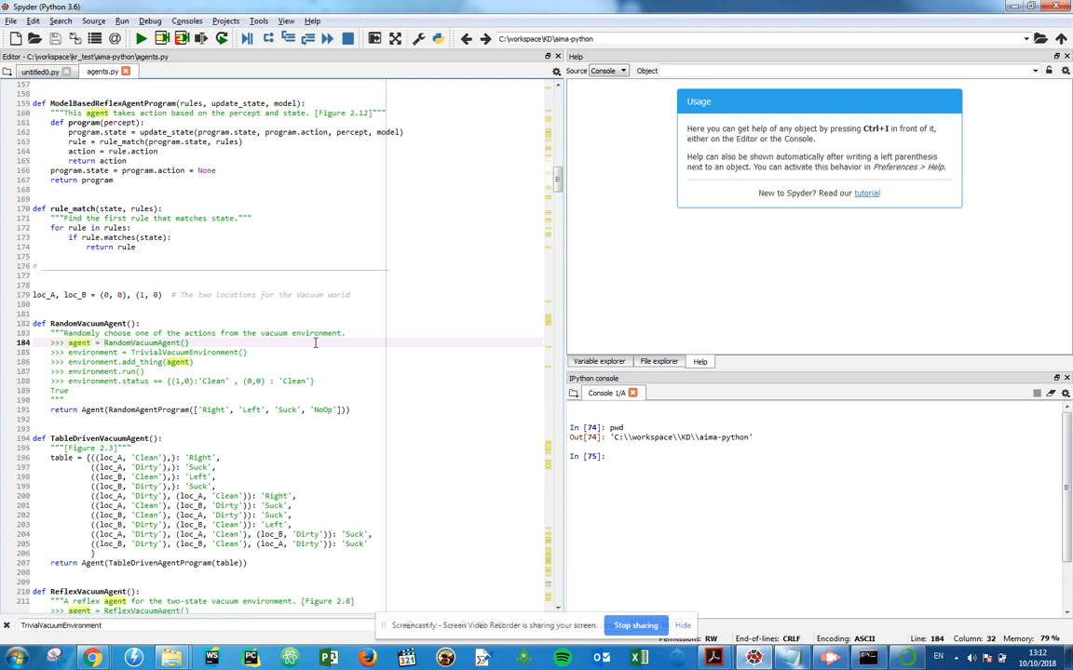
left_click(54, 410)
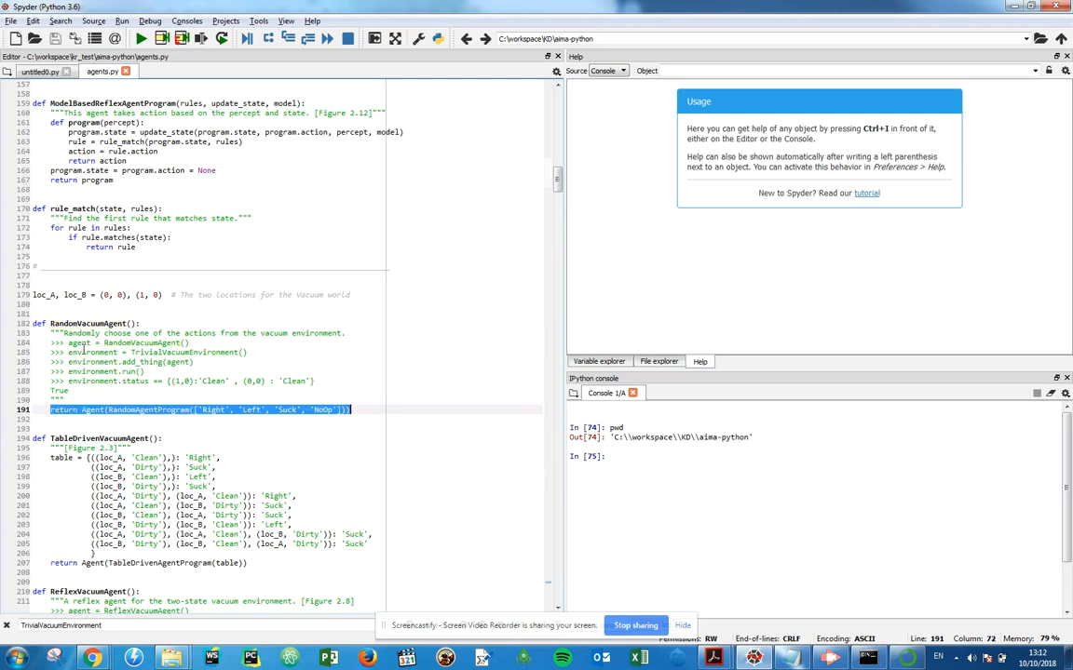
left_click(69, 352)
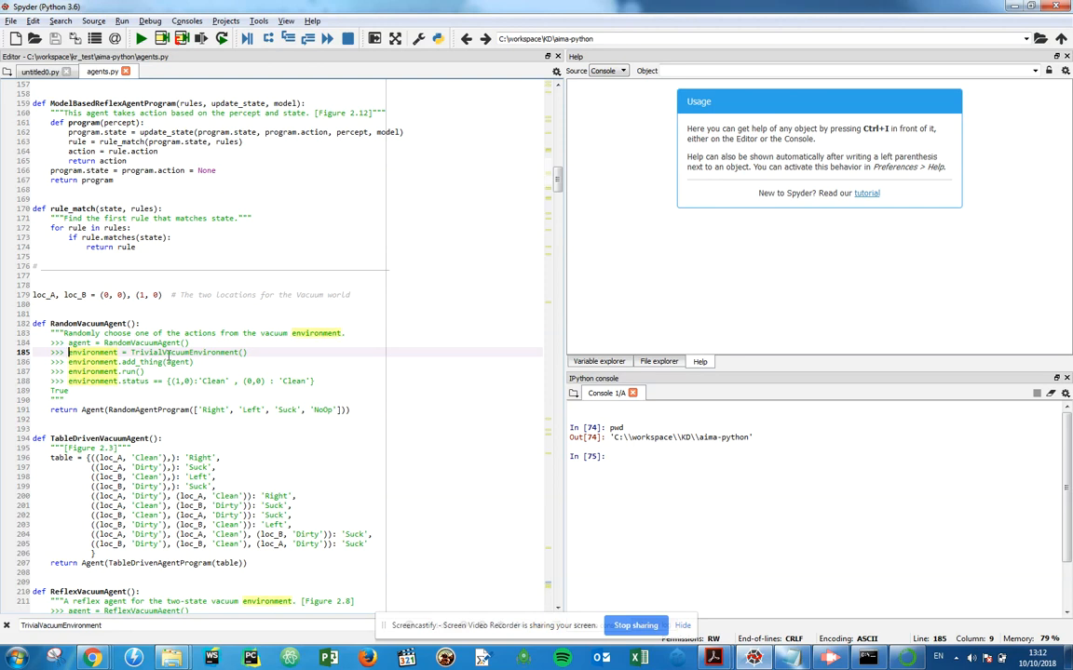
double_click(163, 352)
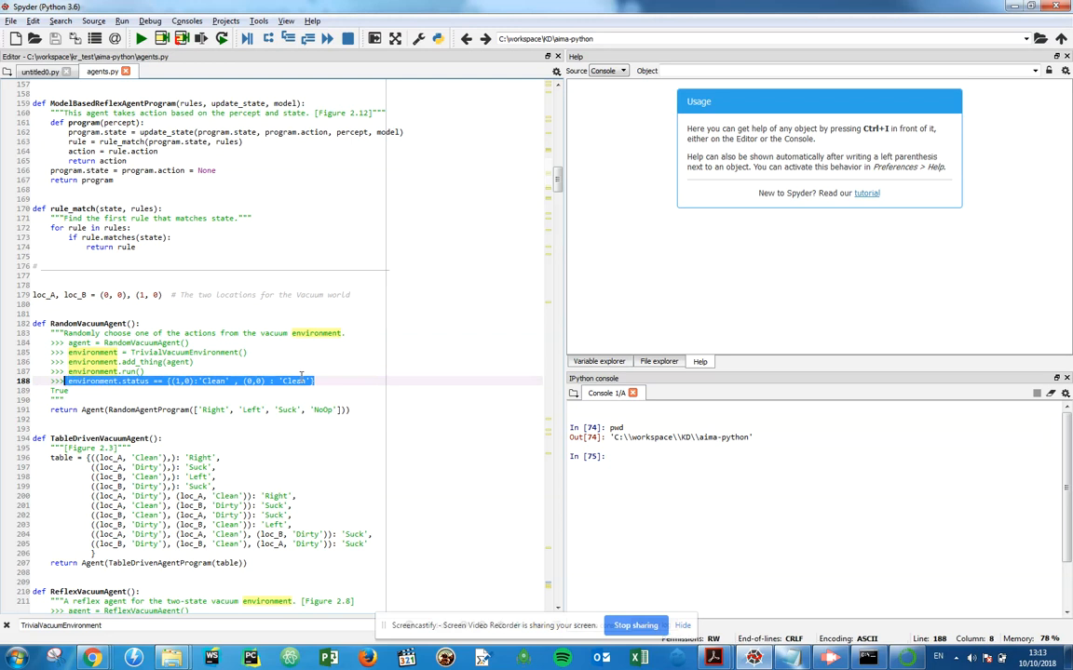
left_click(323, 361)
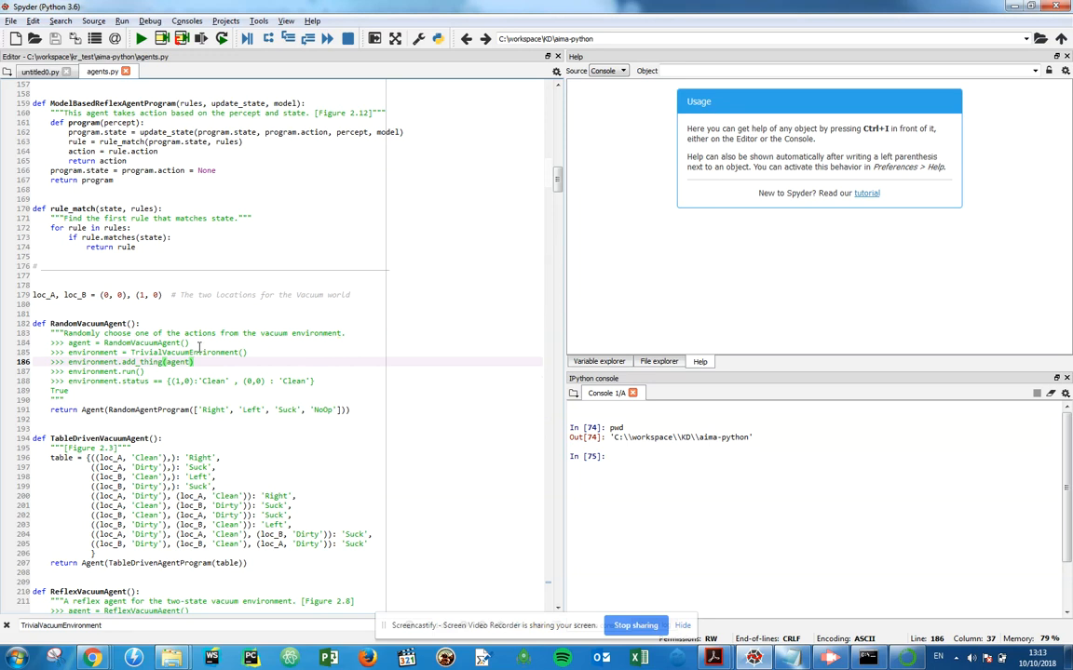
mouse_move(504, 189)
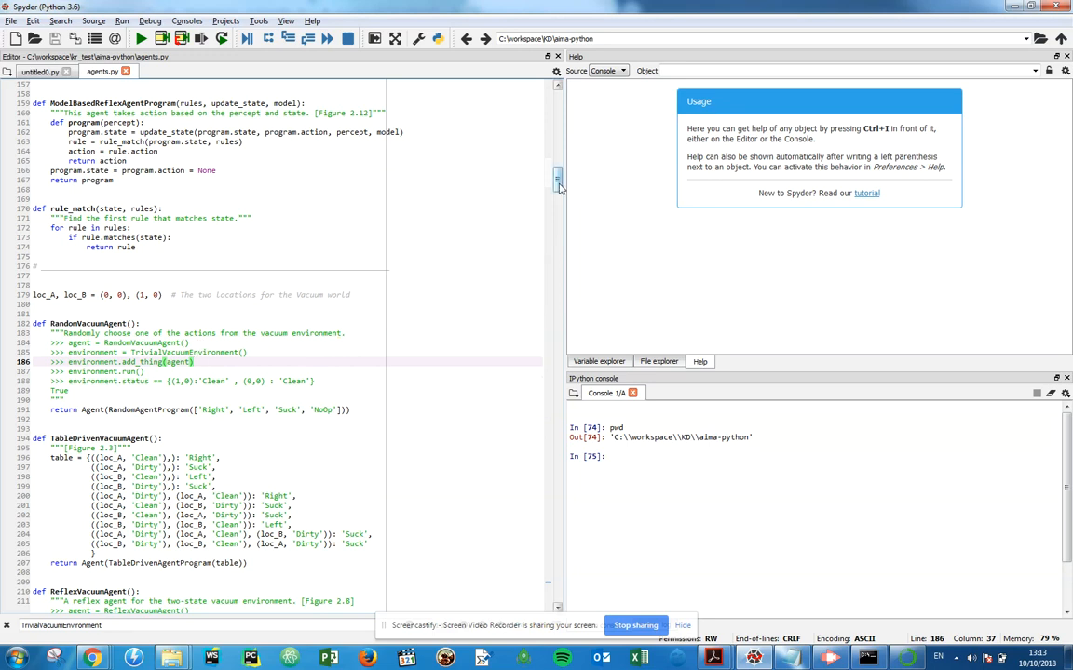
Step: Scroll past VacuumEnvironment to TrivialVacuumEnvironment at line 735 and point at thing_classes
scroll("down", 3)
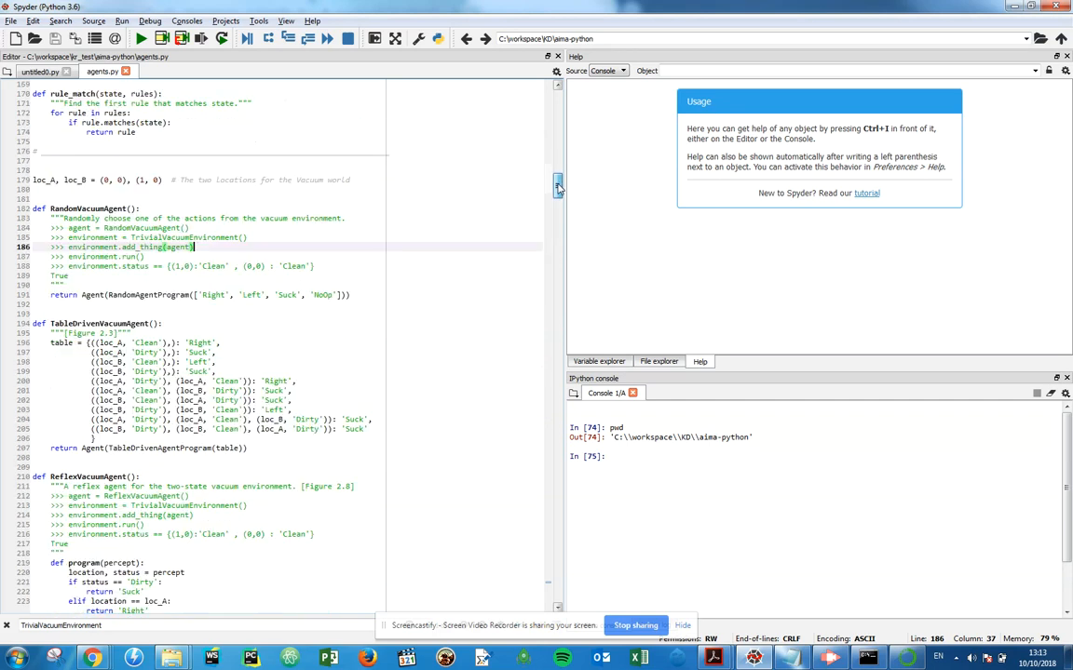
scroll("down", 3)
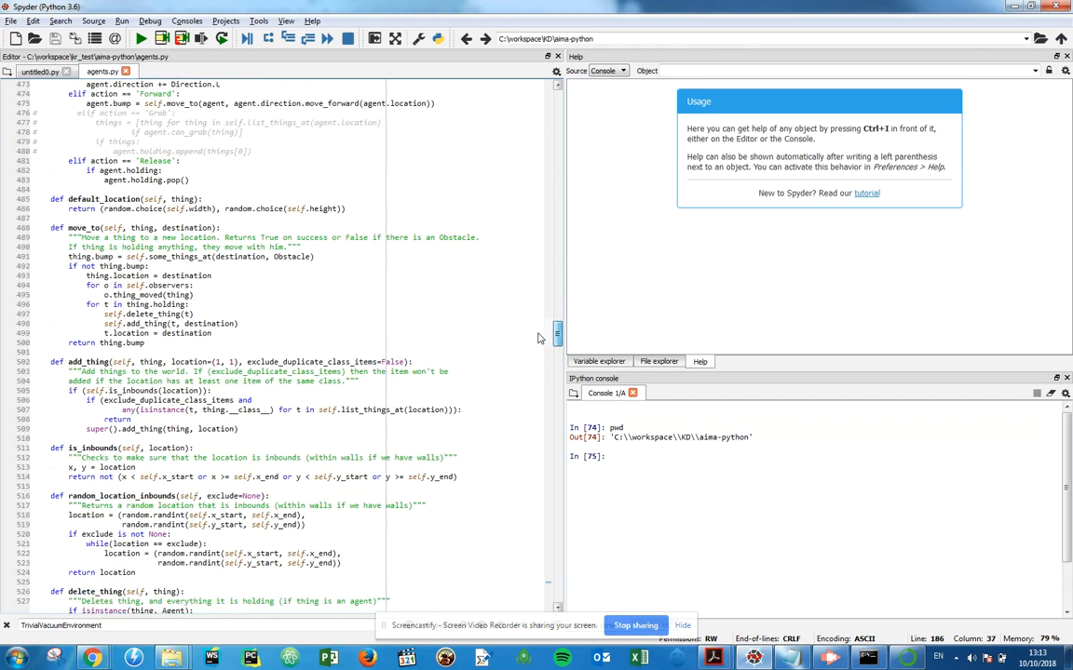
scroll("down", 3)
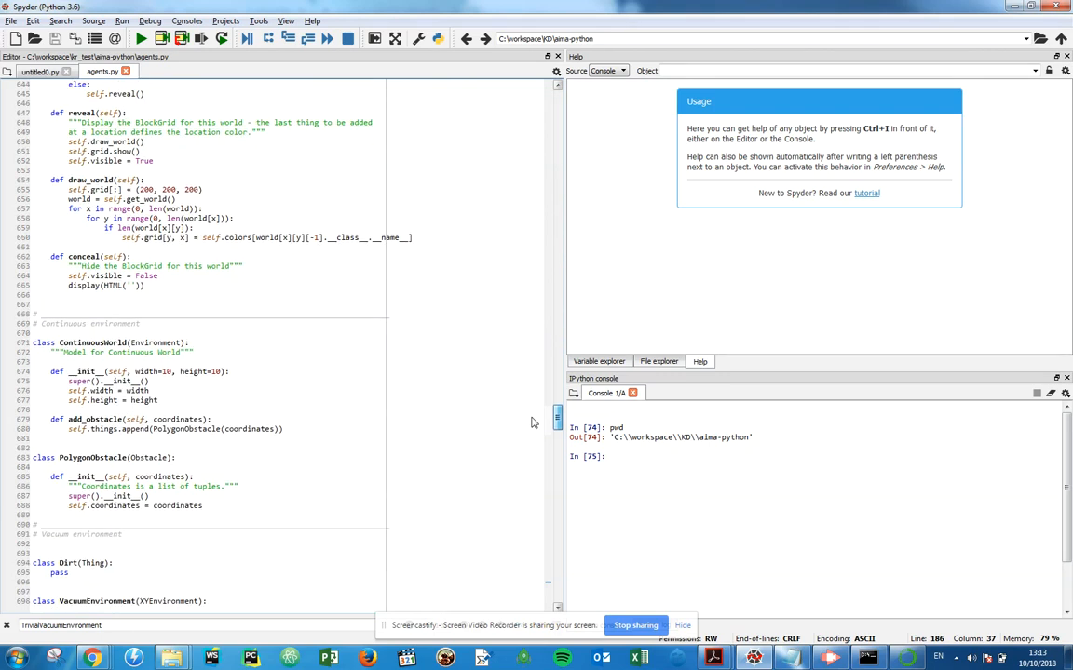
scroll("down", 3)
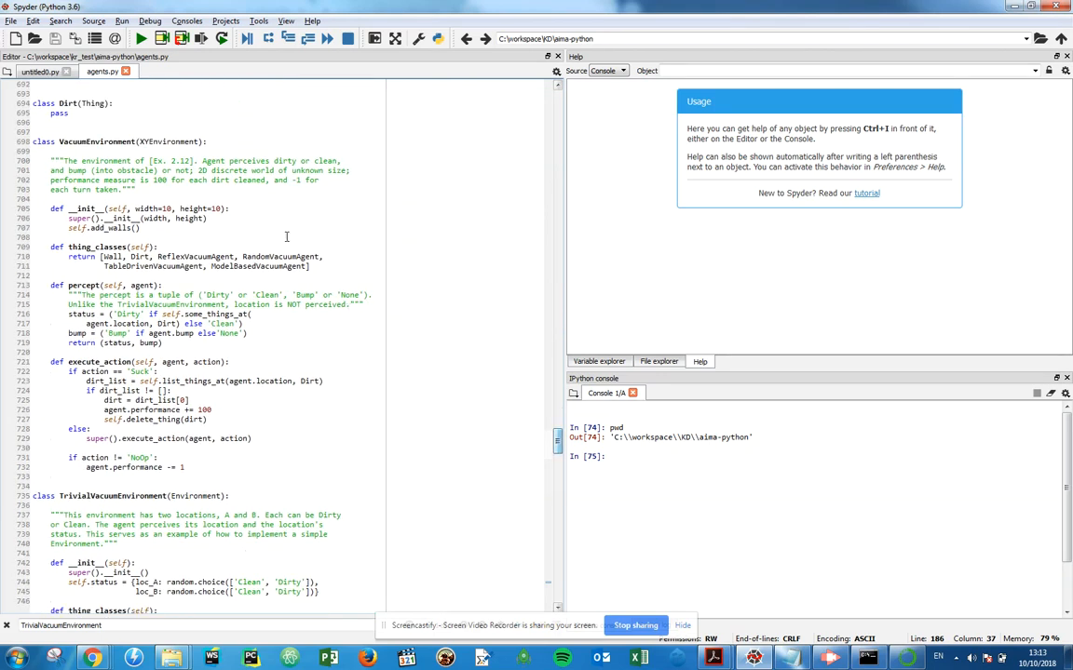
scroll("down", 3)
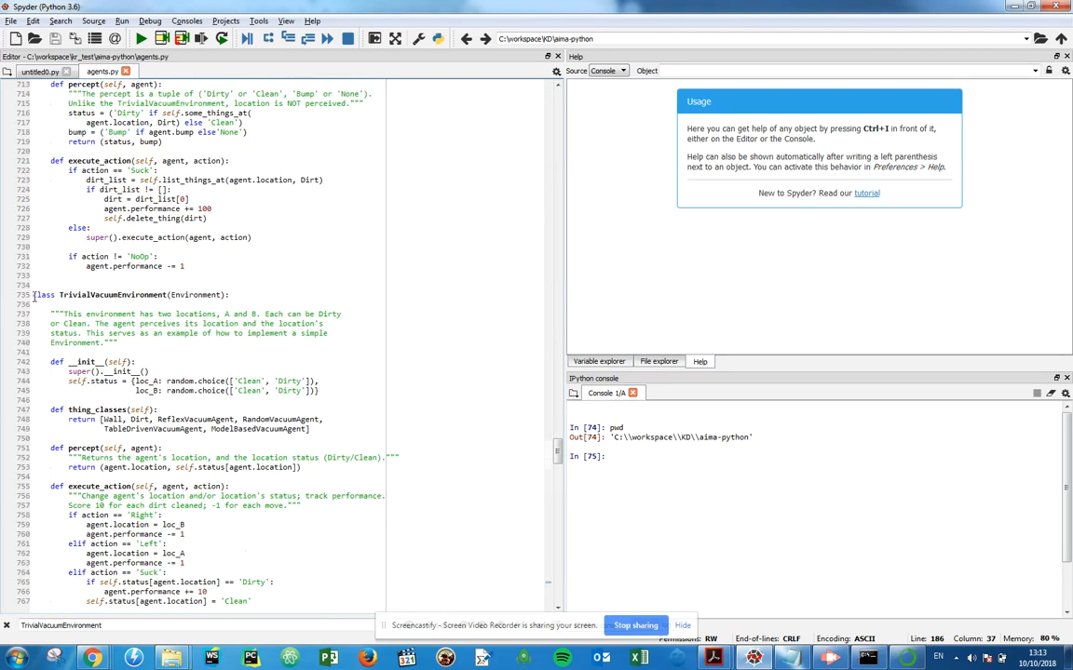
double_click(44, 294)
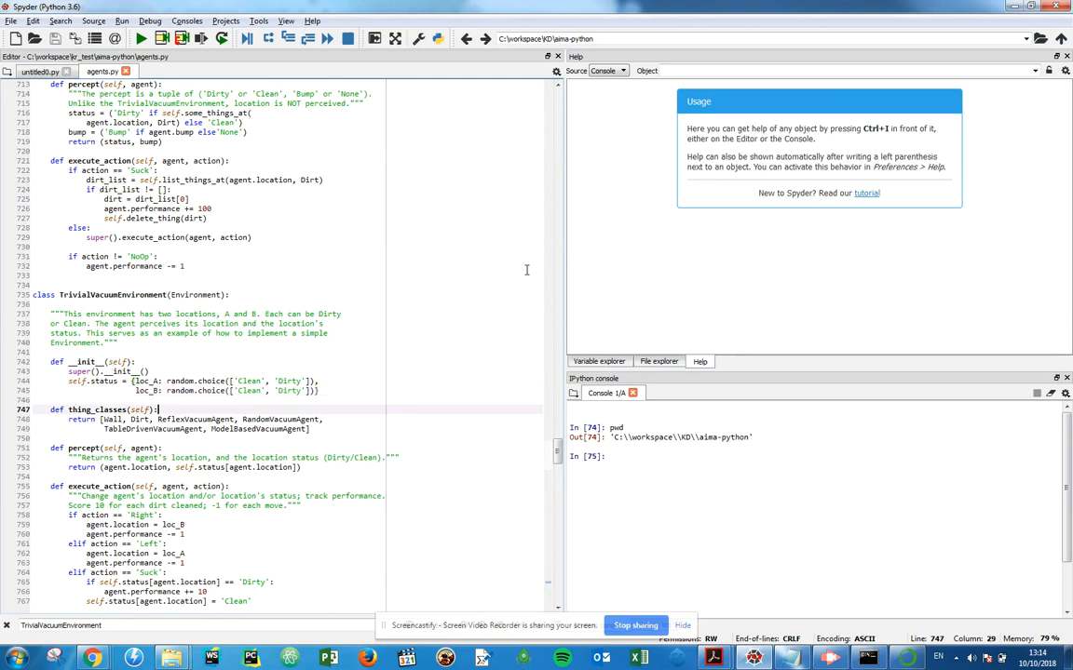
Step: Walk through TrivialVacuumEnvironment's percept and execute_action, highlighting the Suck +10 and Clean lines
scroll("down", 3)
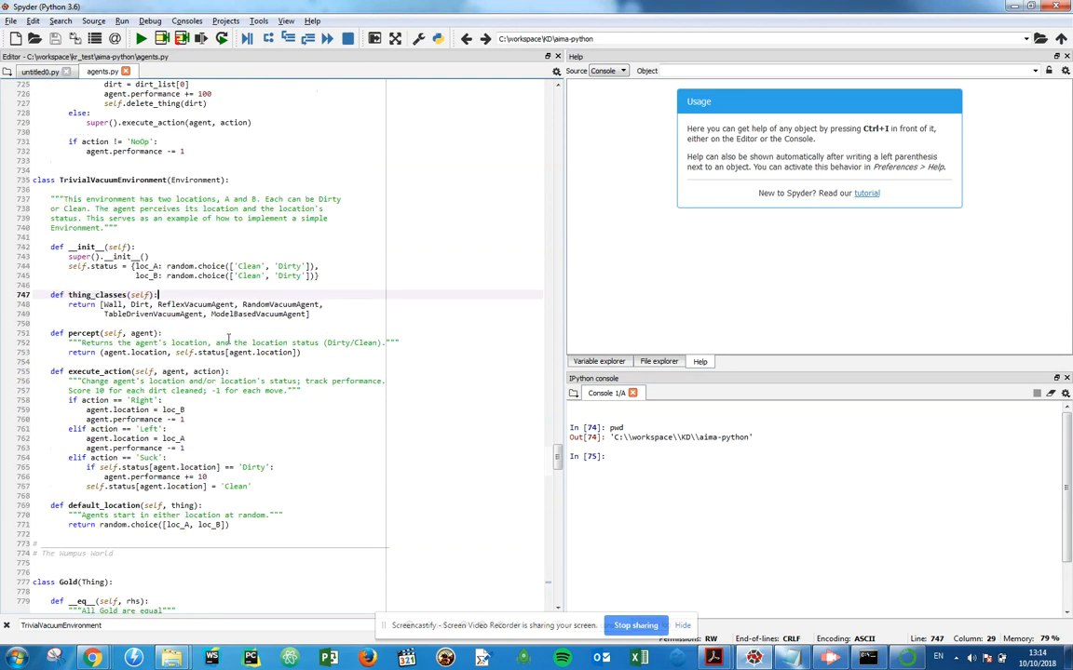
double_click(96, 294)
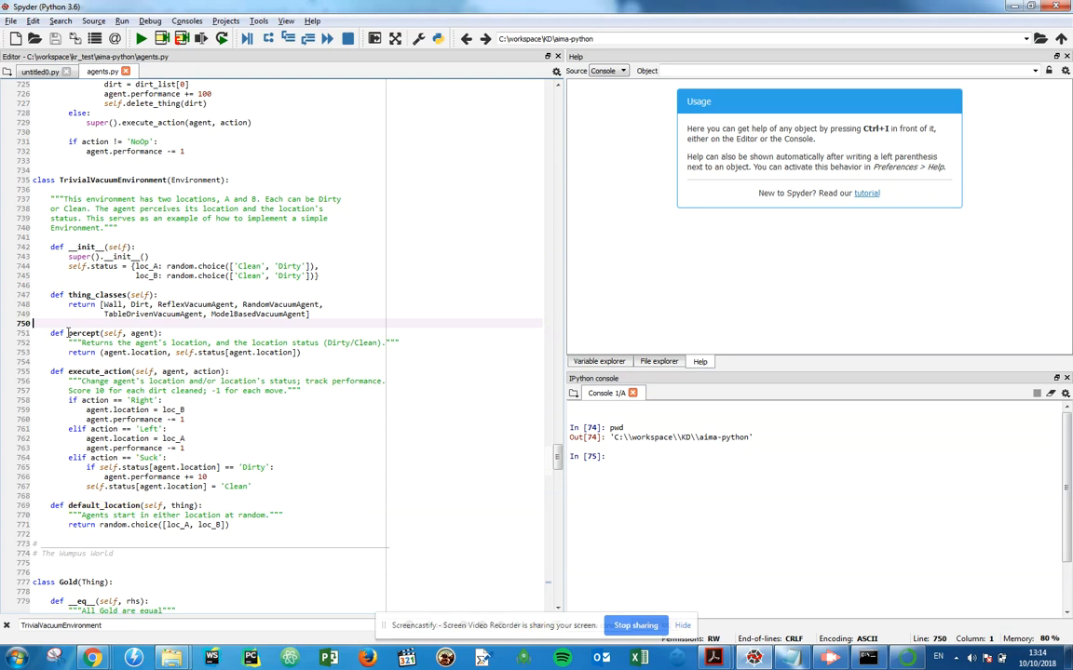
double_click(82, 333)
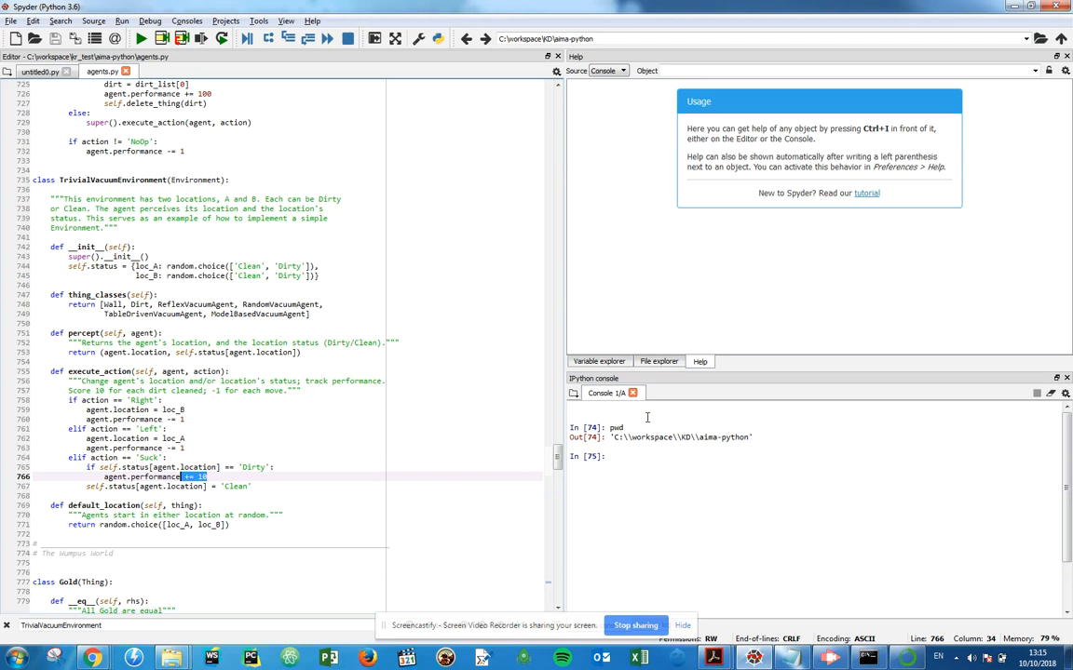
left_click(151, 486)
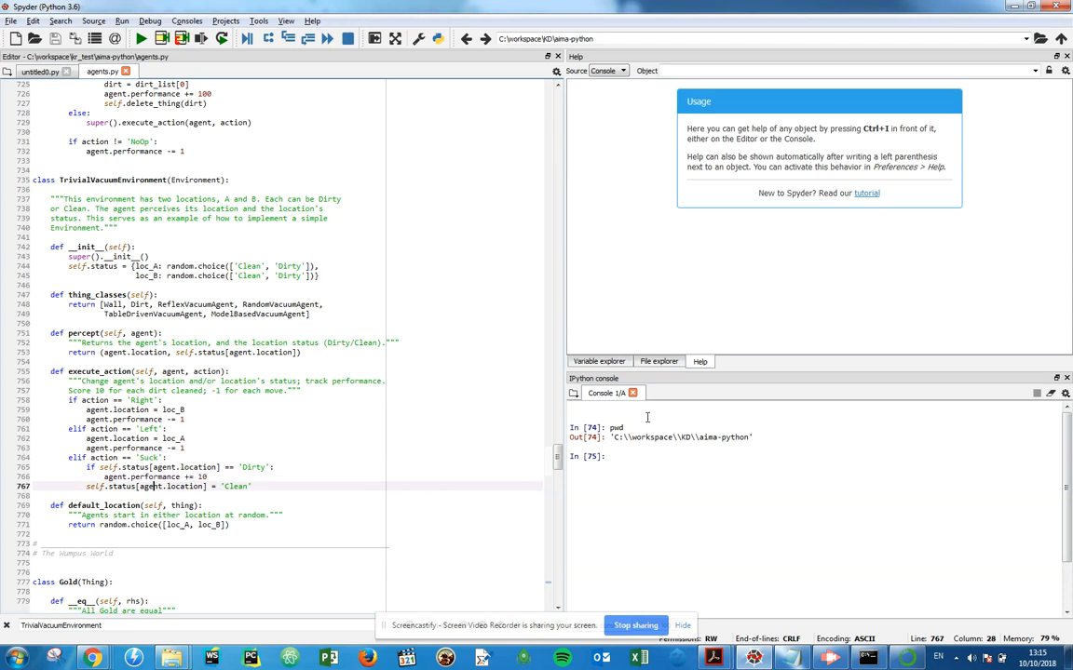